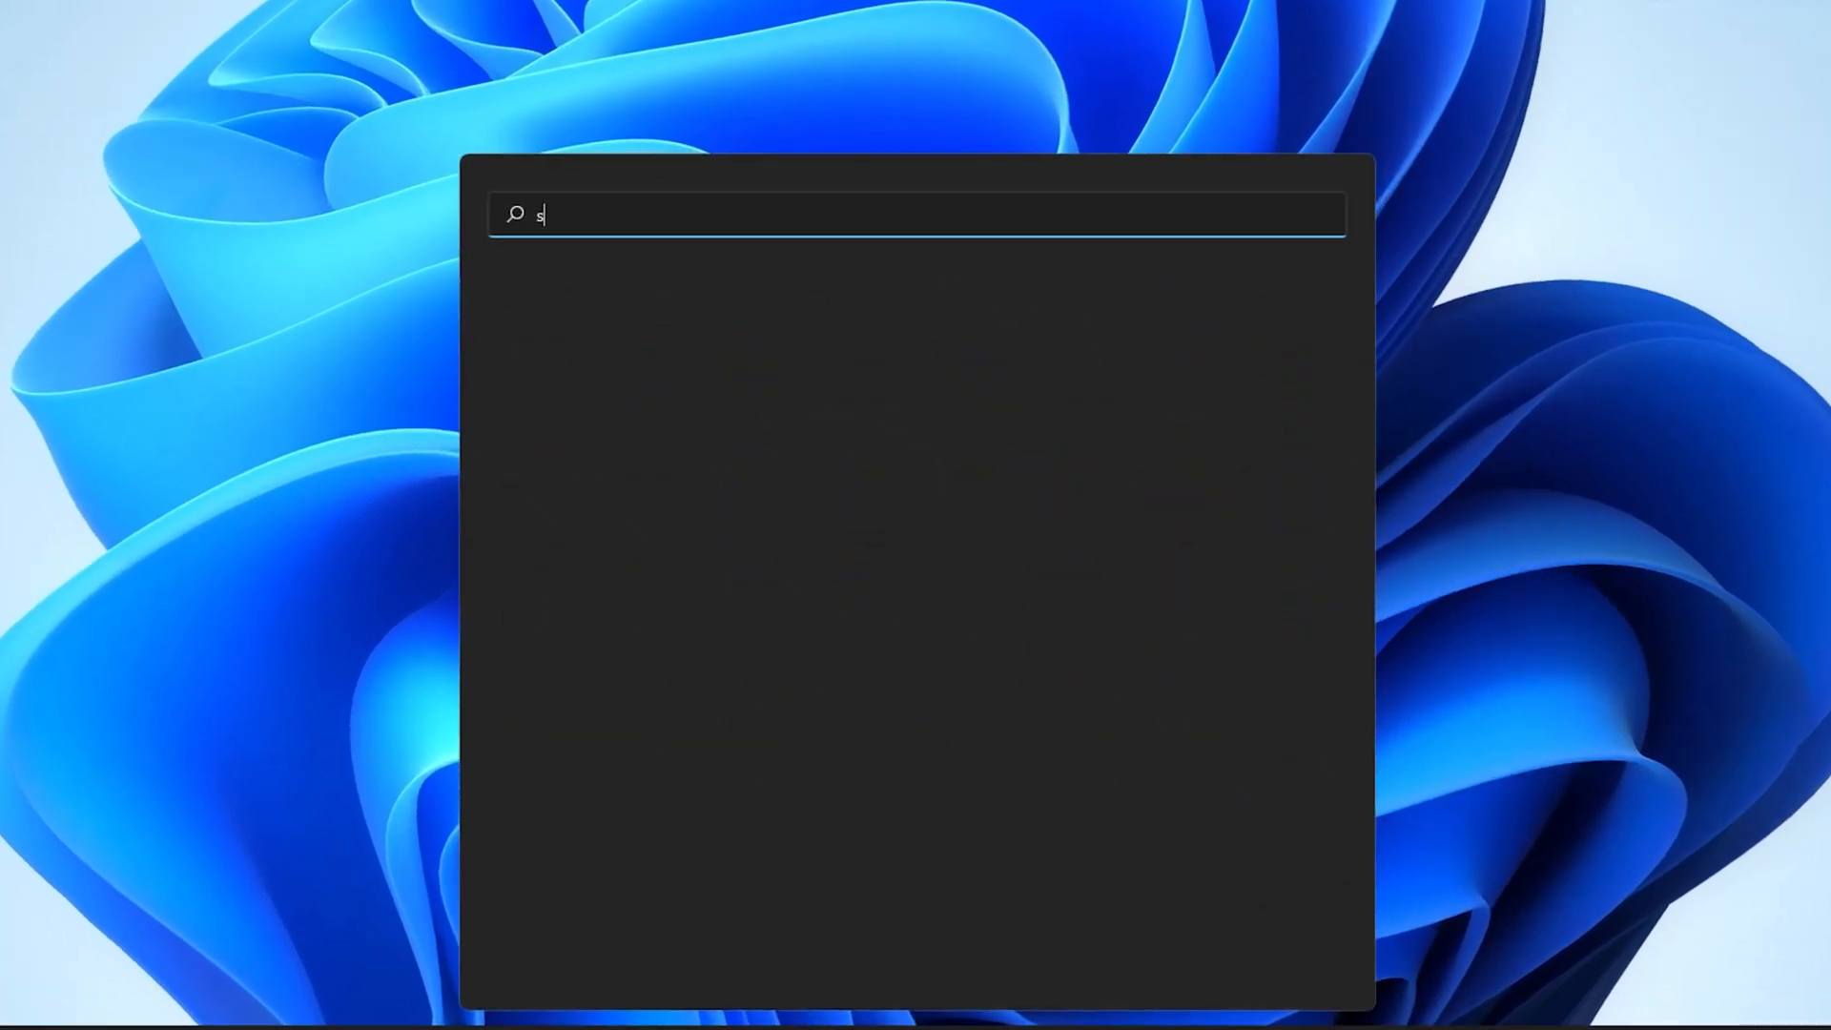
Launch Settings from Start search, switch Game Mode on under Gaming, and close Settings.
{"action": "type", "text": "ettings"}
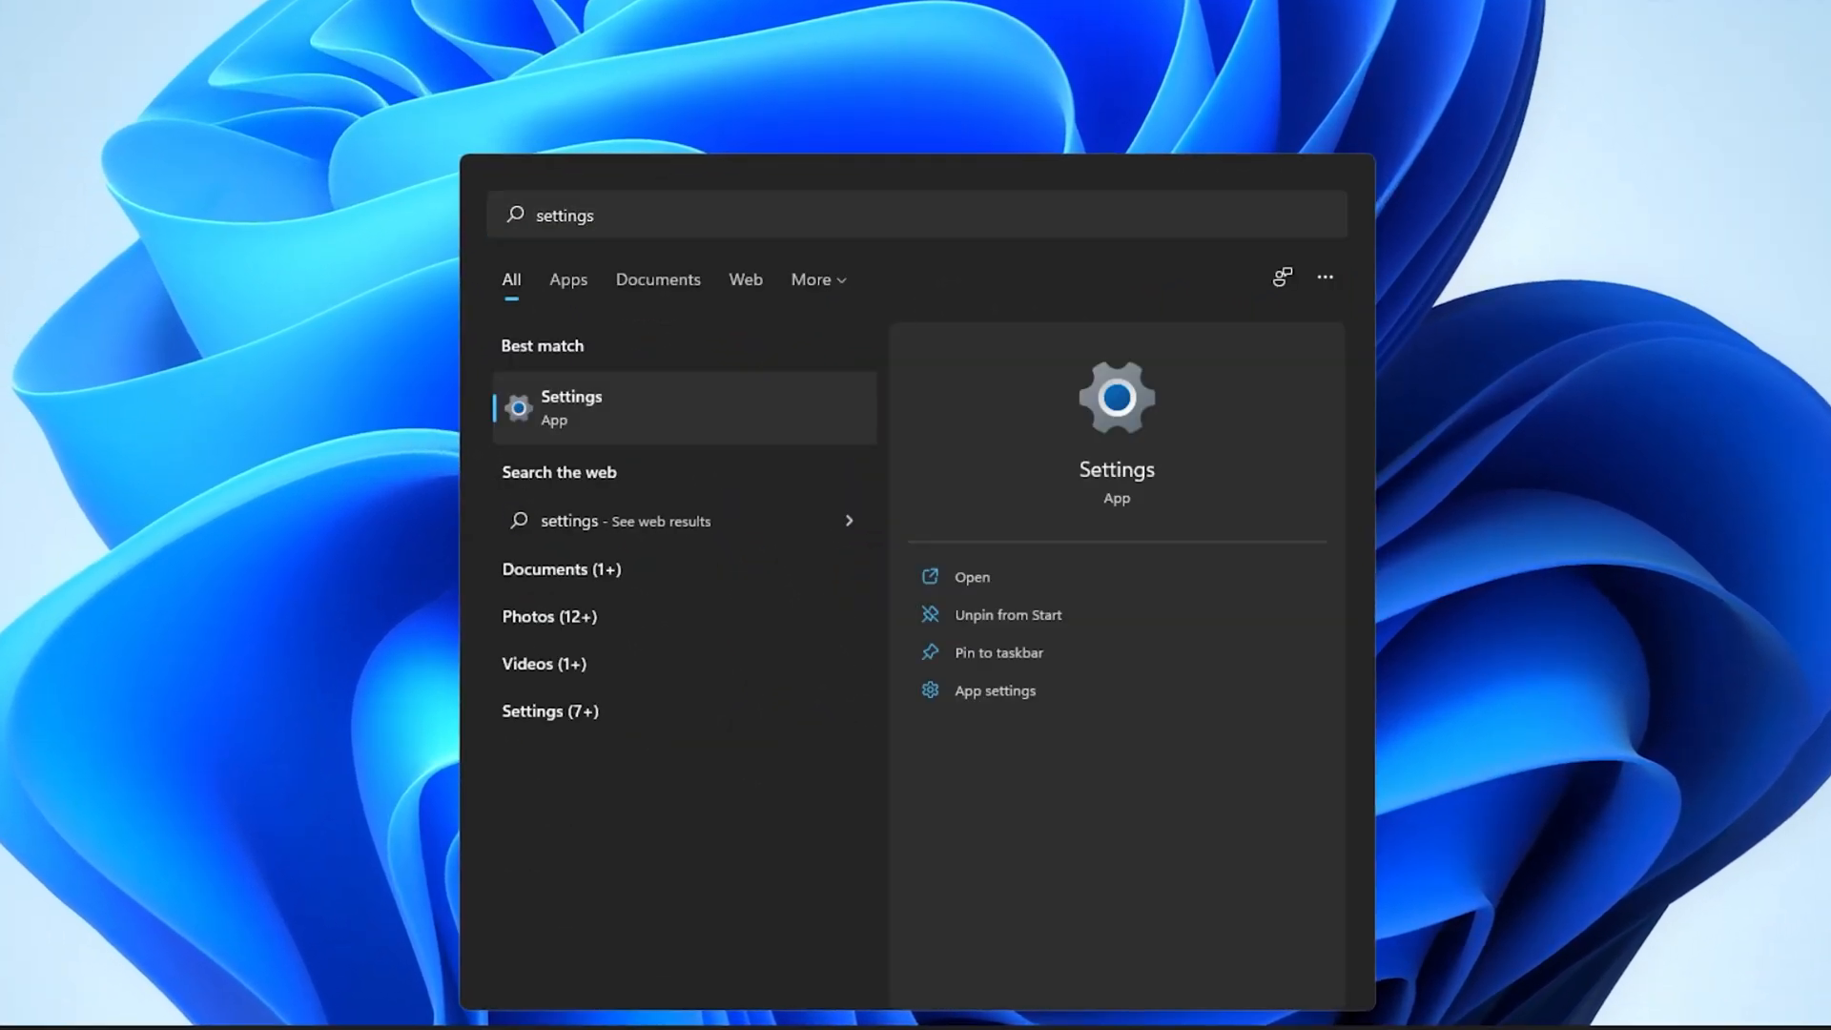
{"action": "left_click", "coordinate": [571, 406]}
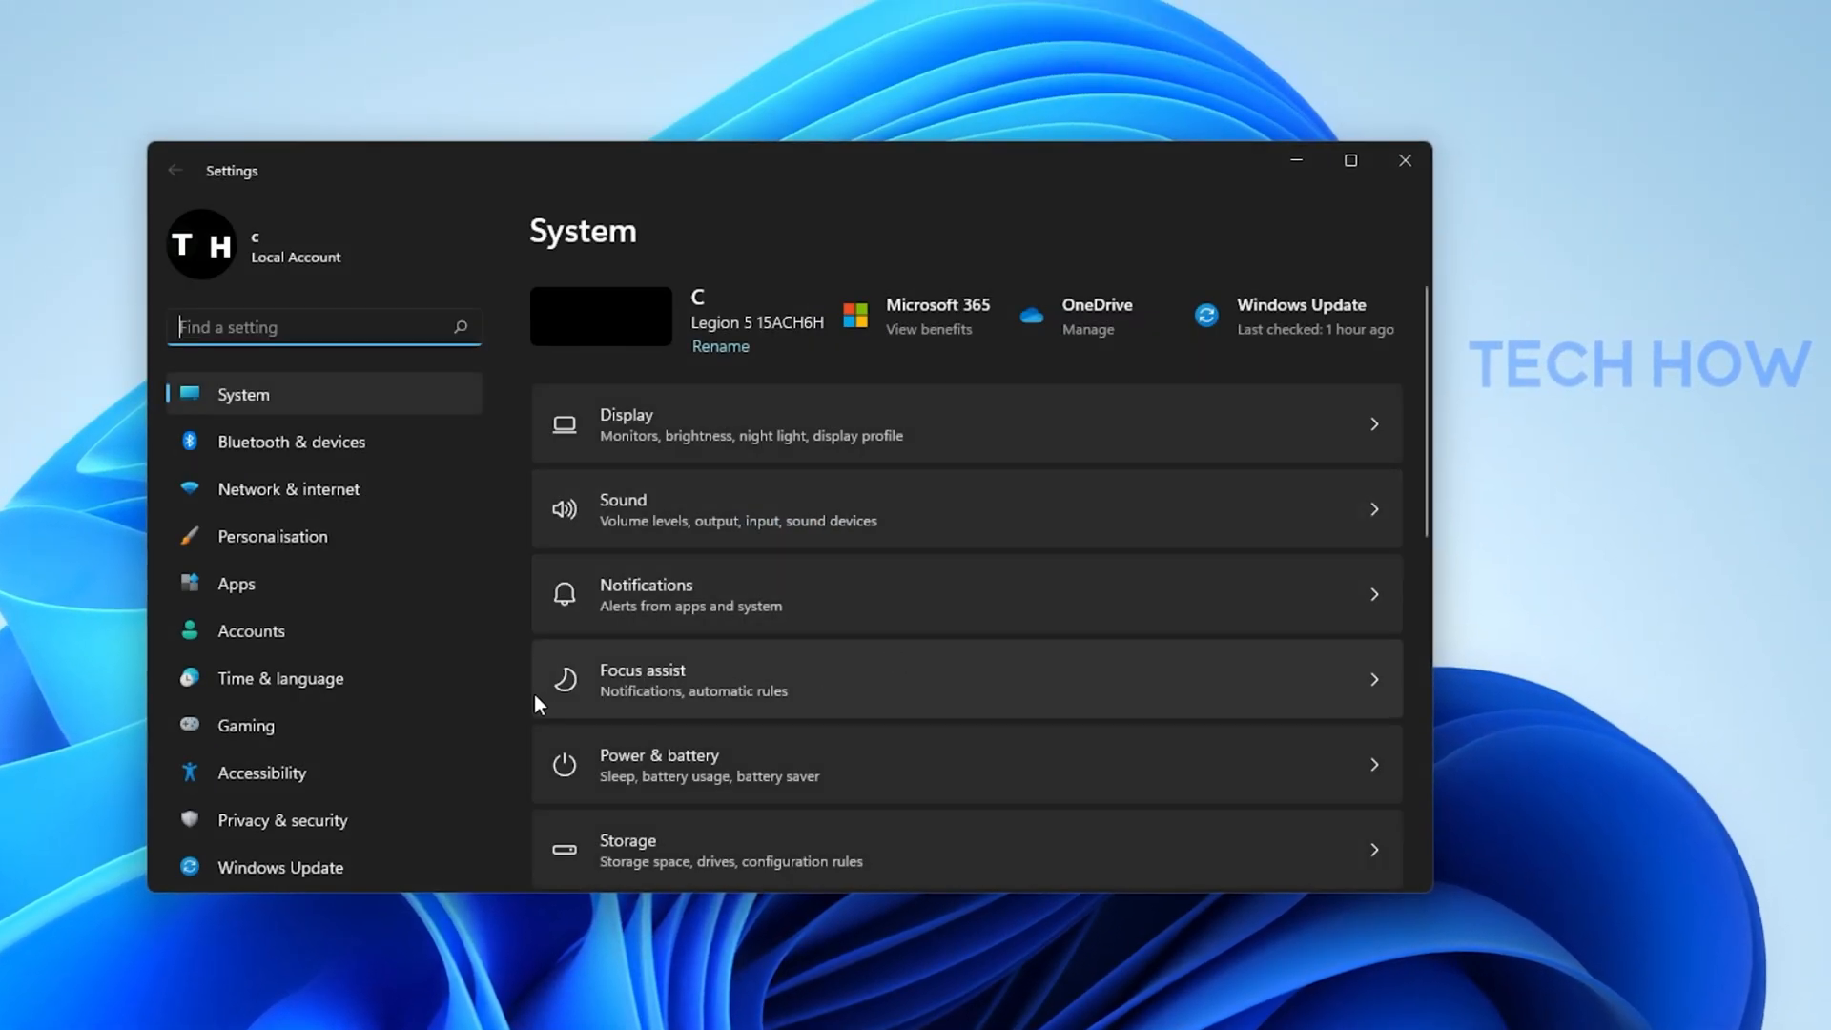
{"action": "left_click", "coordinate": [246, 725]}
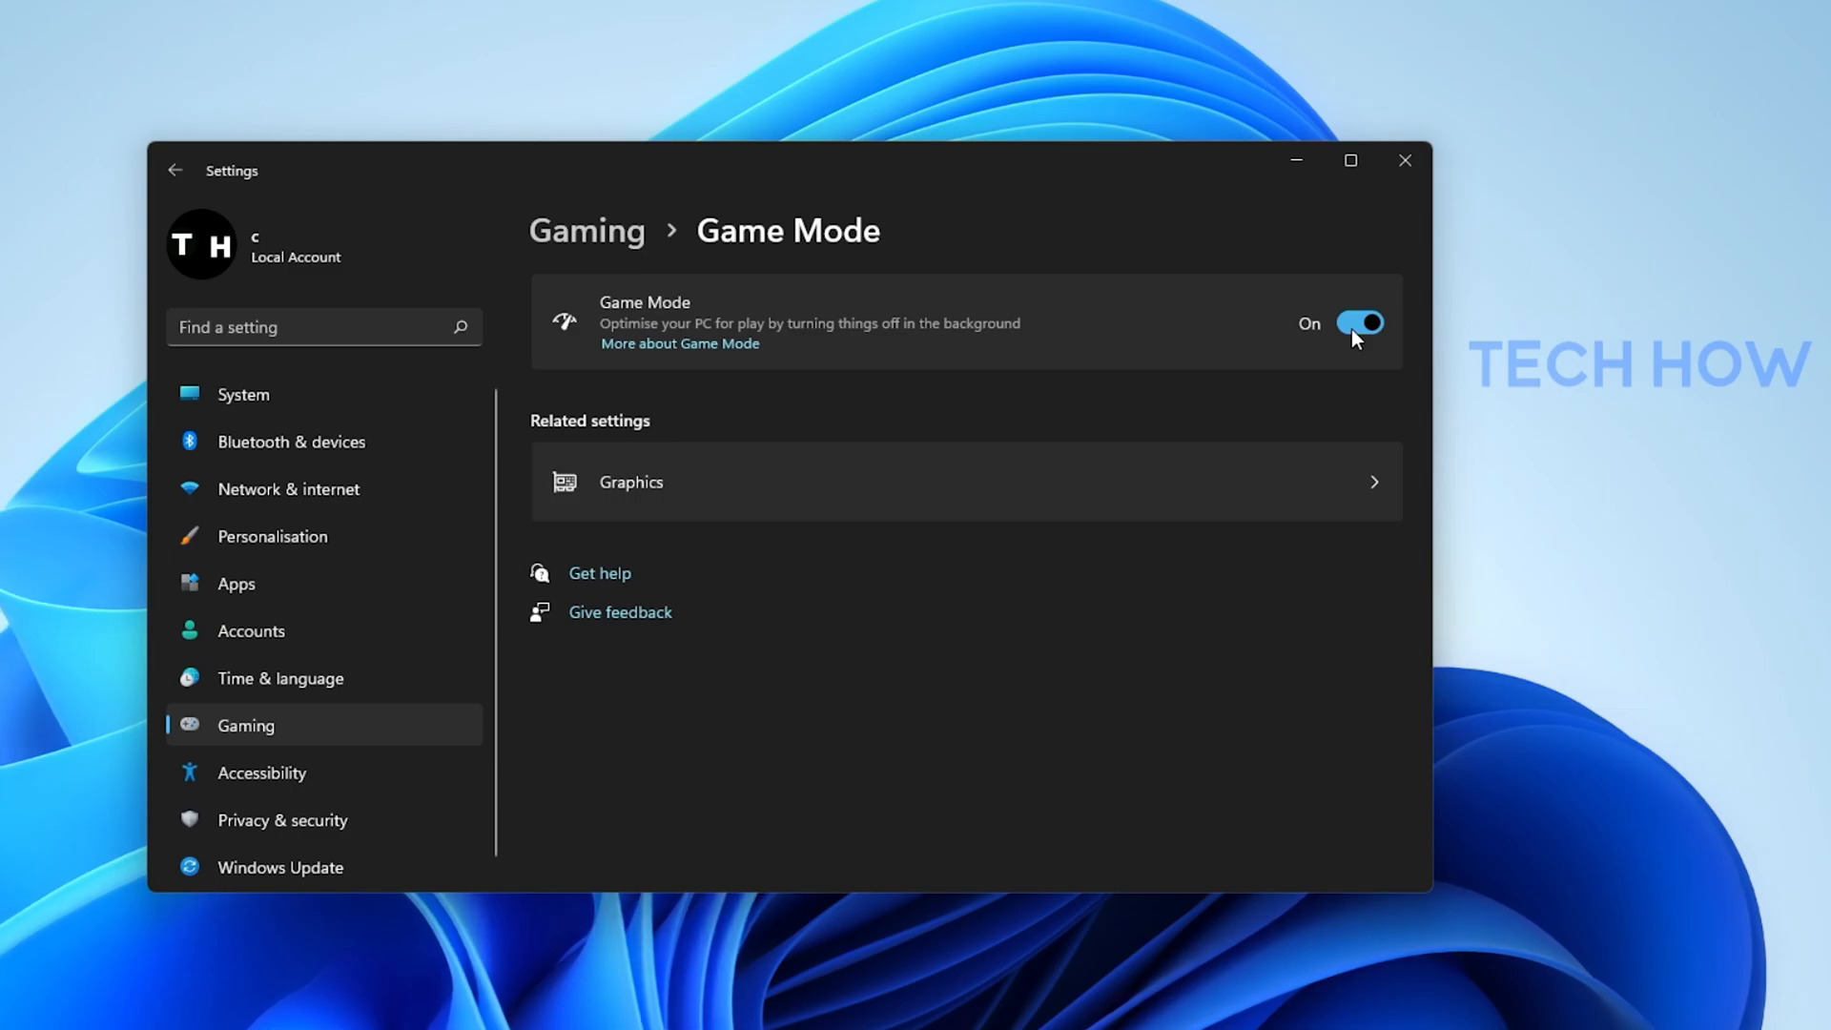
{"action": "left_click", "coordinate": [1405, 160]}
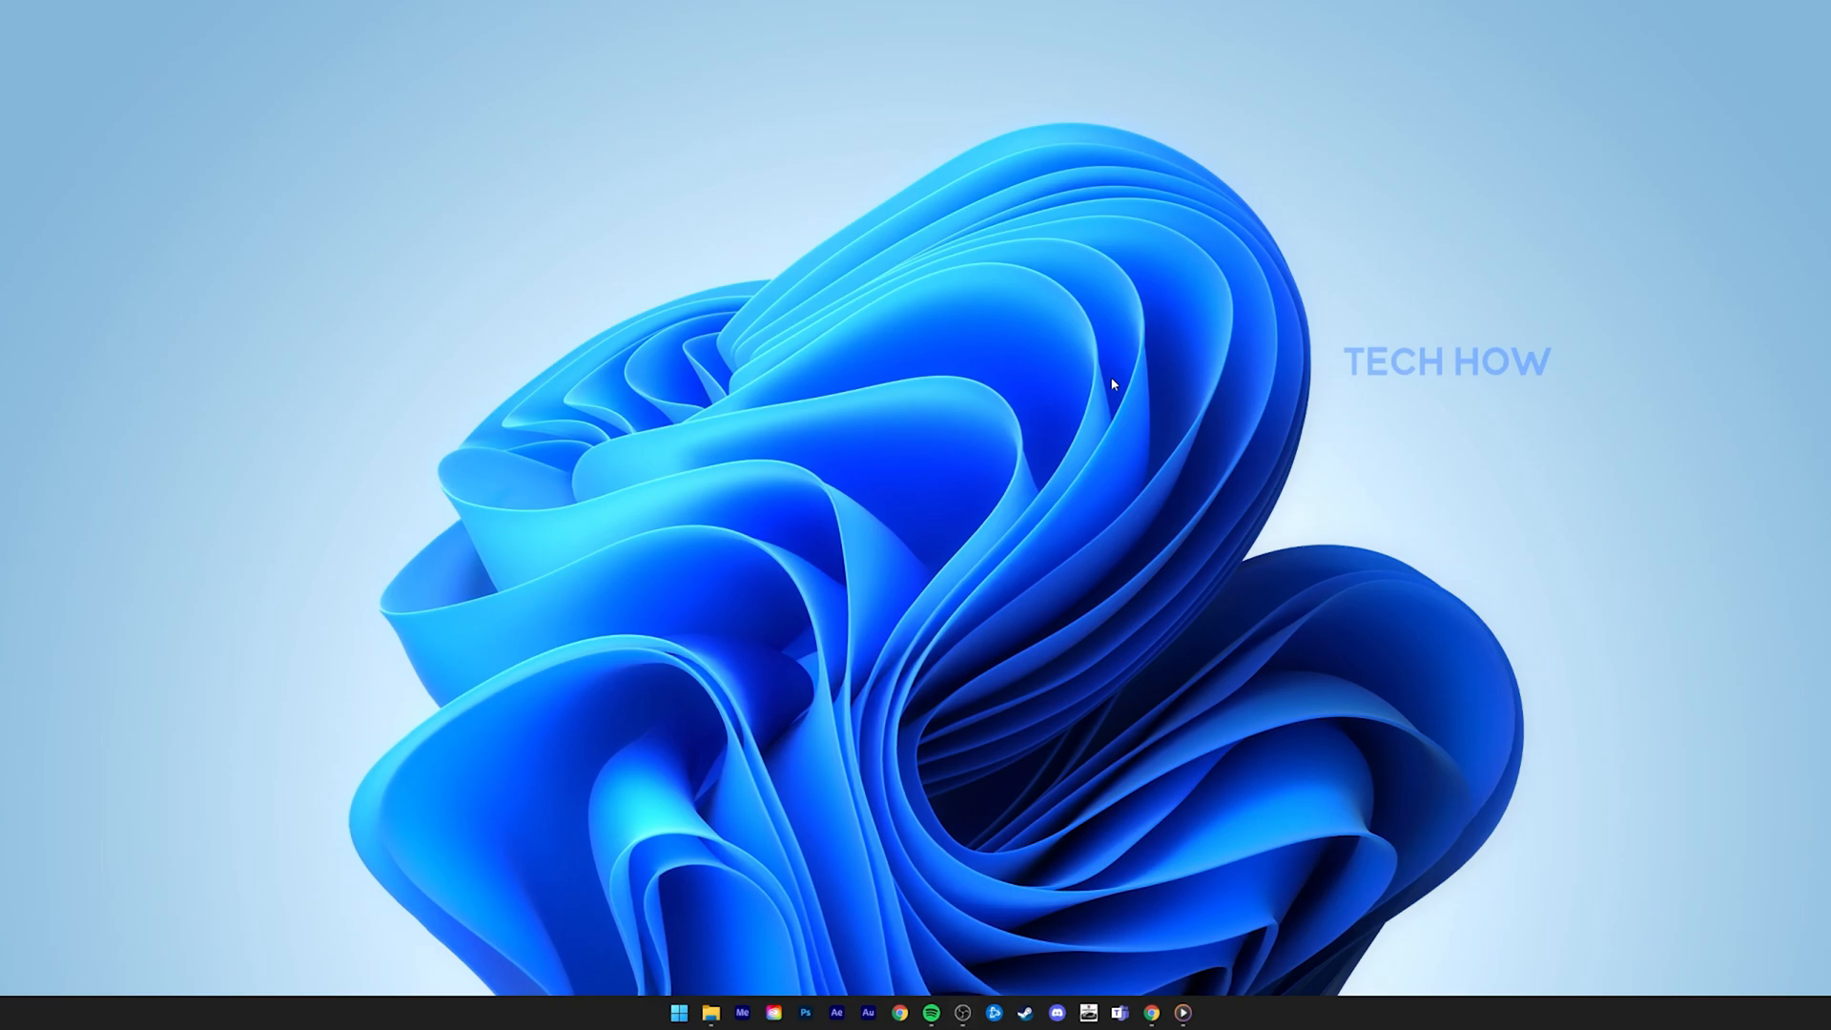
Bring up Xbox Game Bar with Win+G and show the Xbox Social widget.
{"action": "key", "text": "Win+g"}
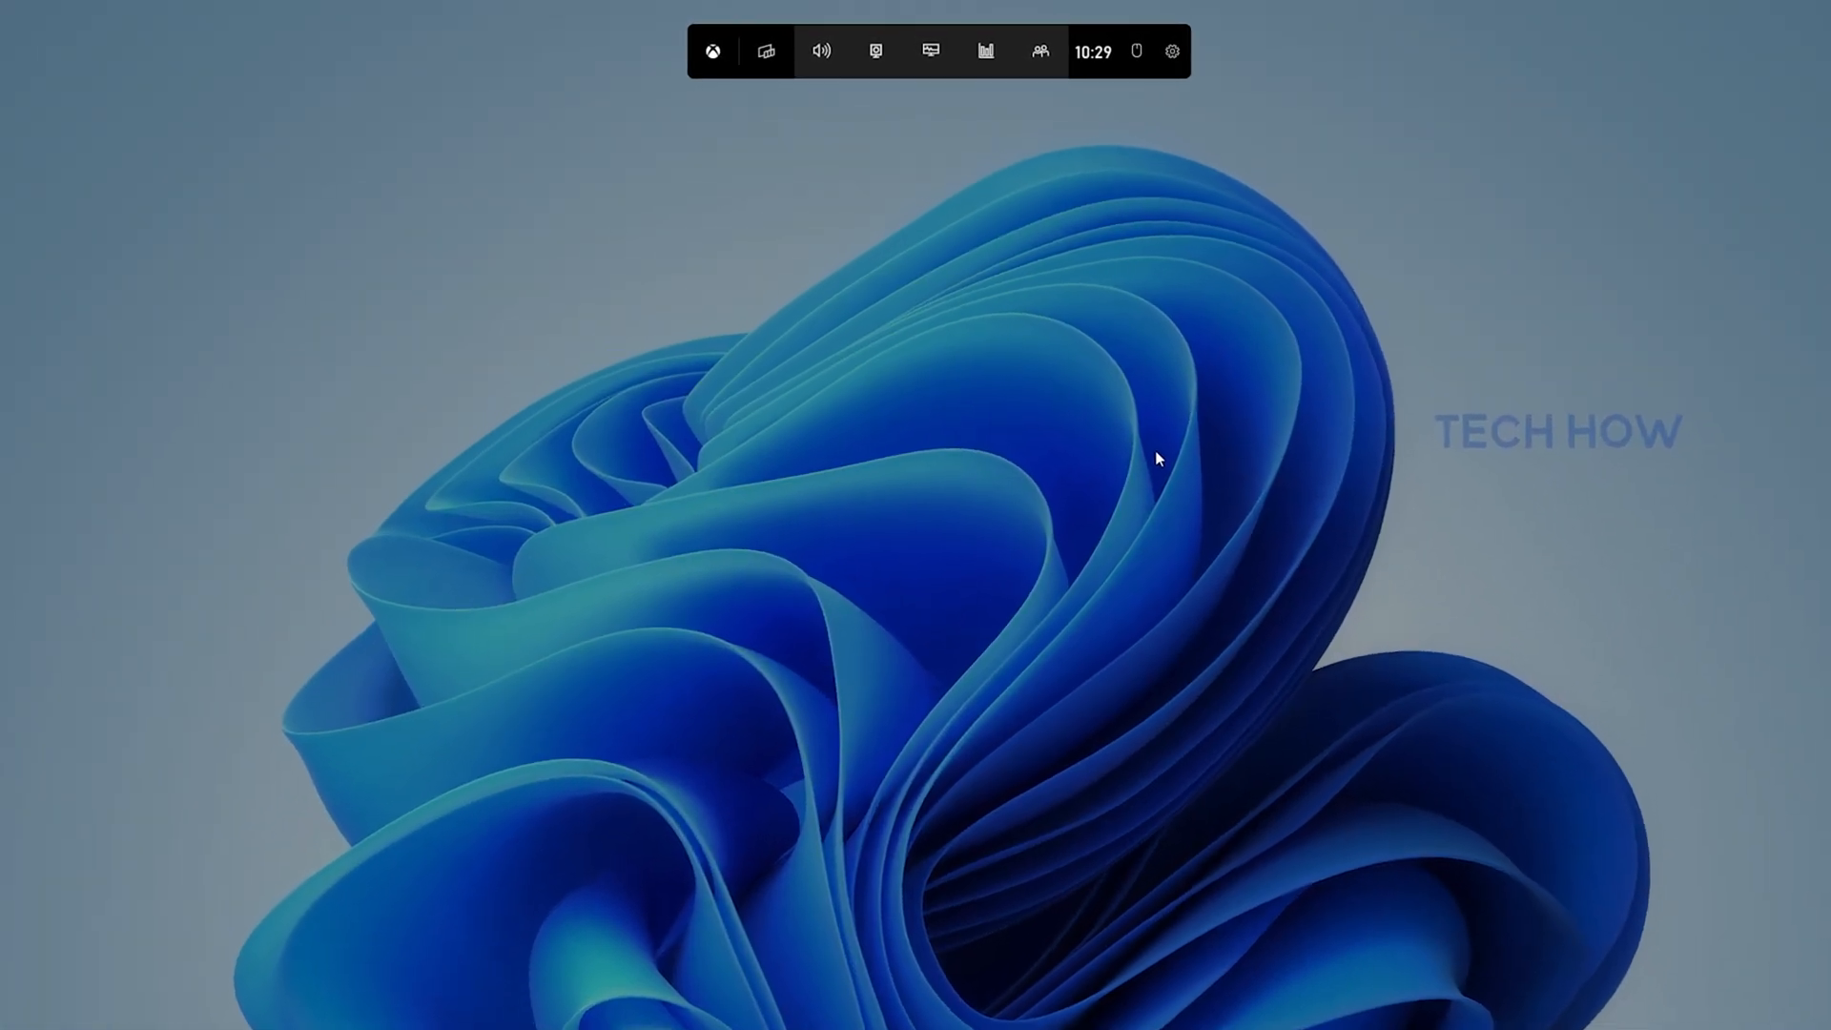
{"action": "mouse_move", "coordinate": [872, 64]}
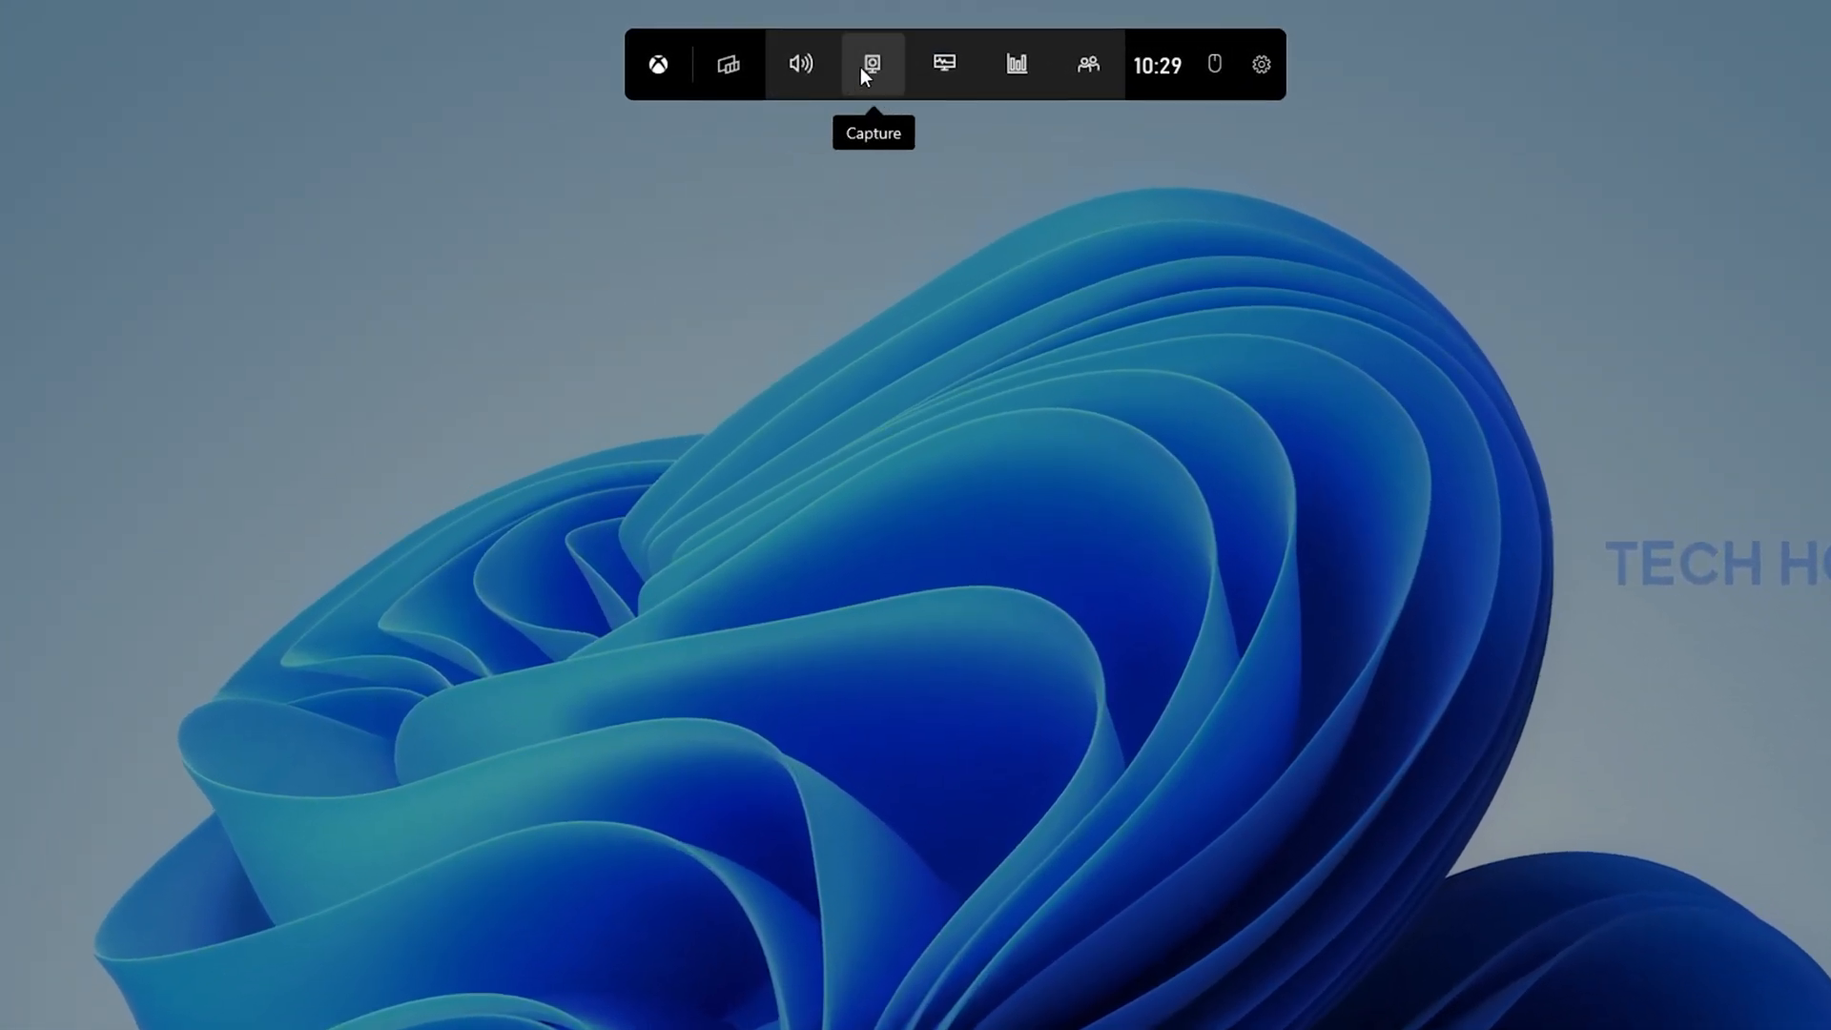
{"action": "mouse_move", "coordinate": [1016, 64]}
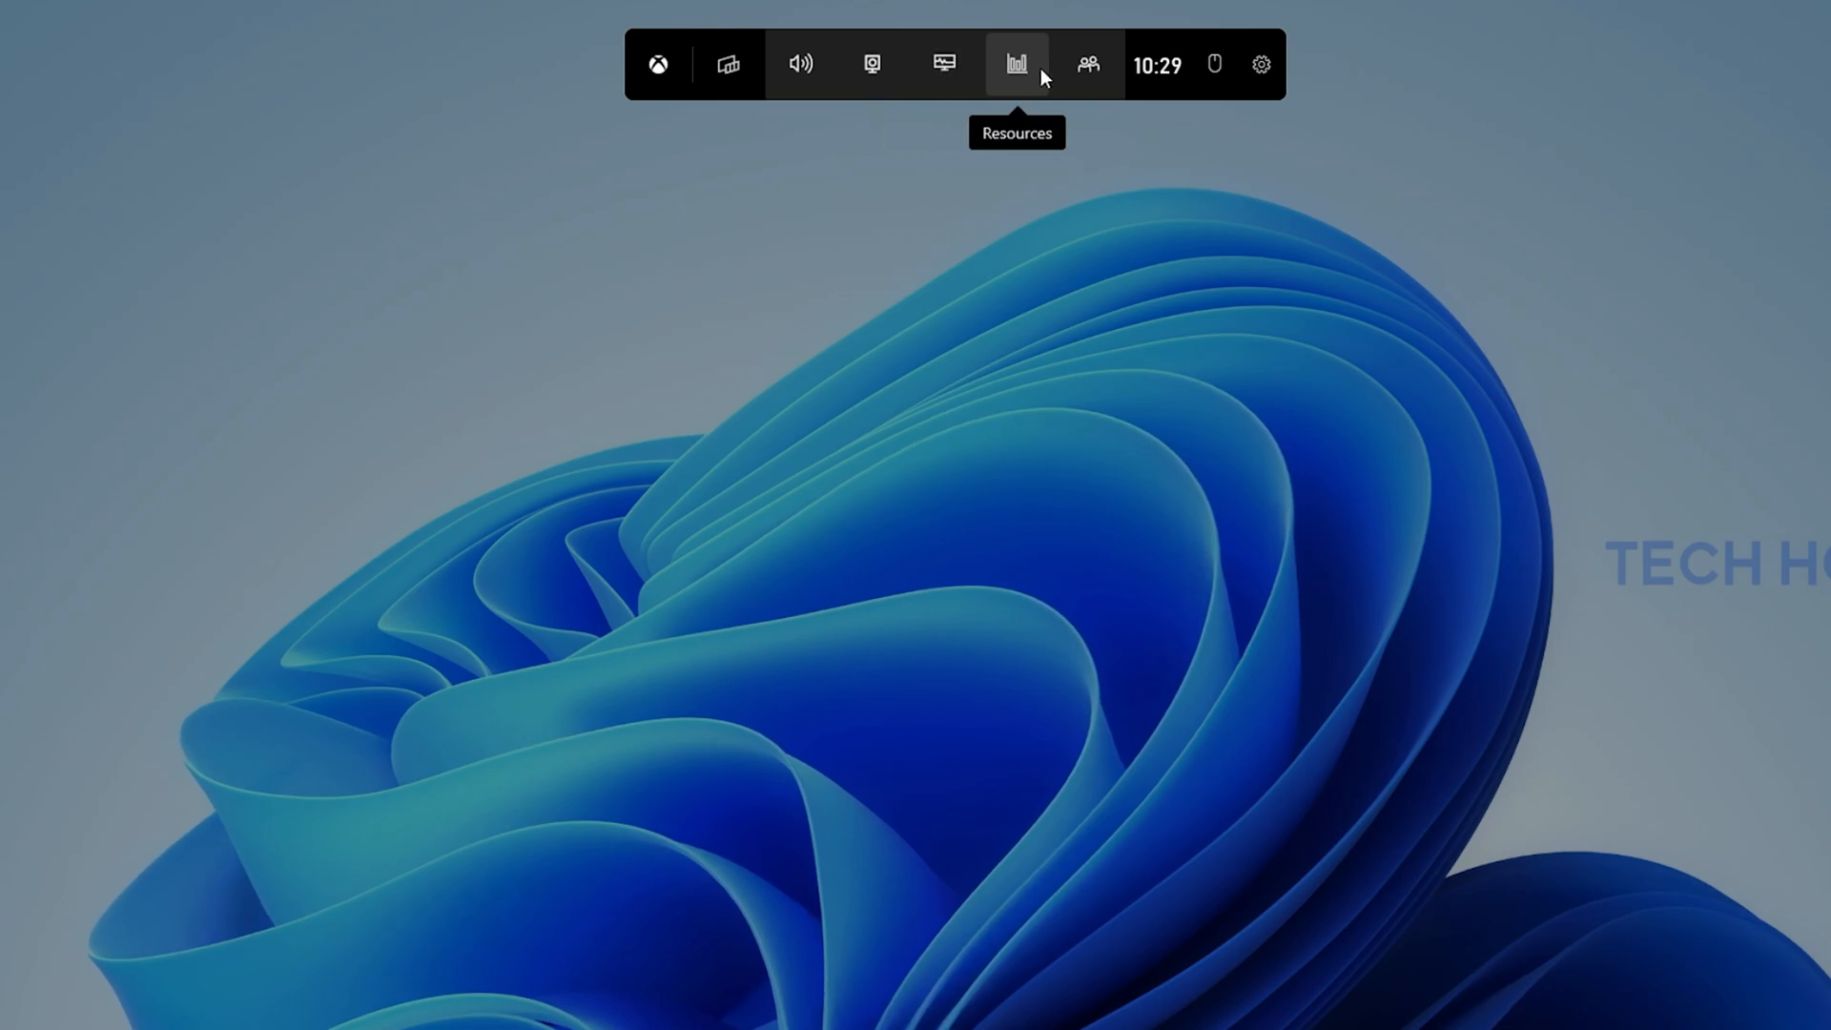
{"action": "mouse_move", "coordinate": [1088, 63]}
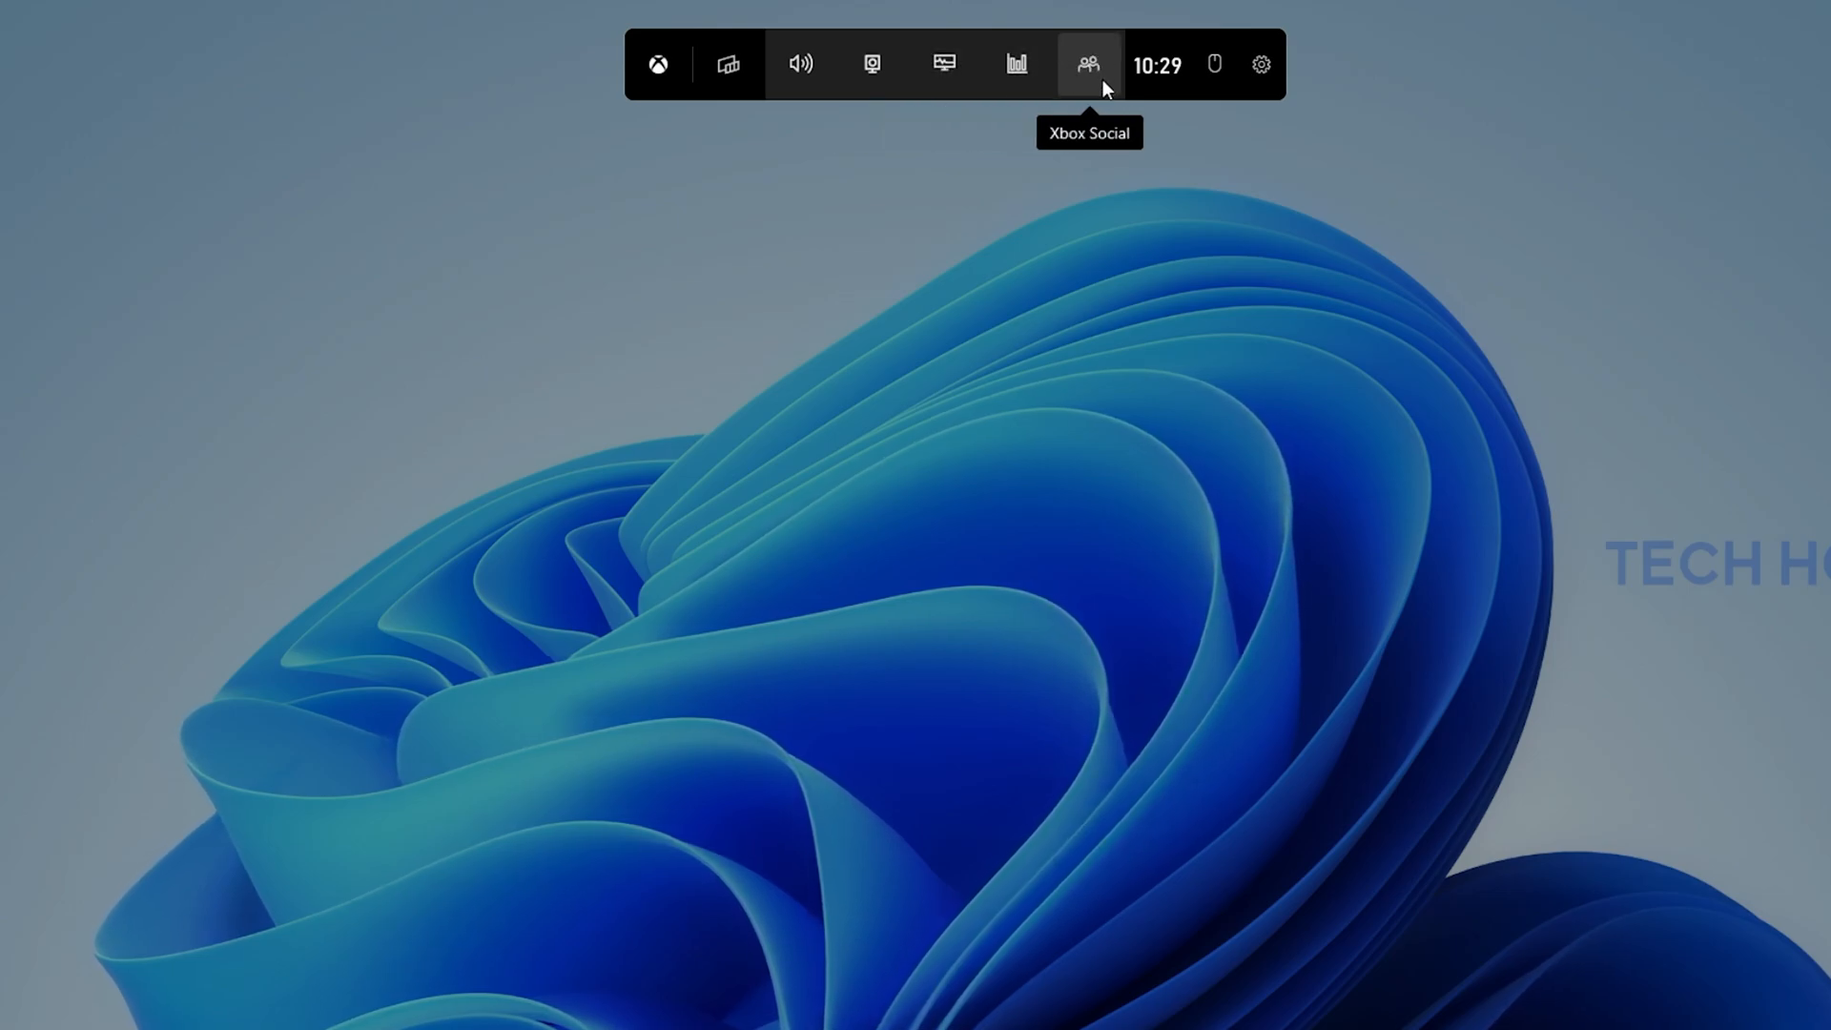
{"action": "left_click", "coordinate": [1087, 63]}
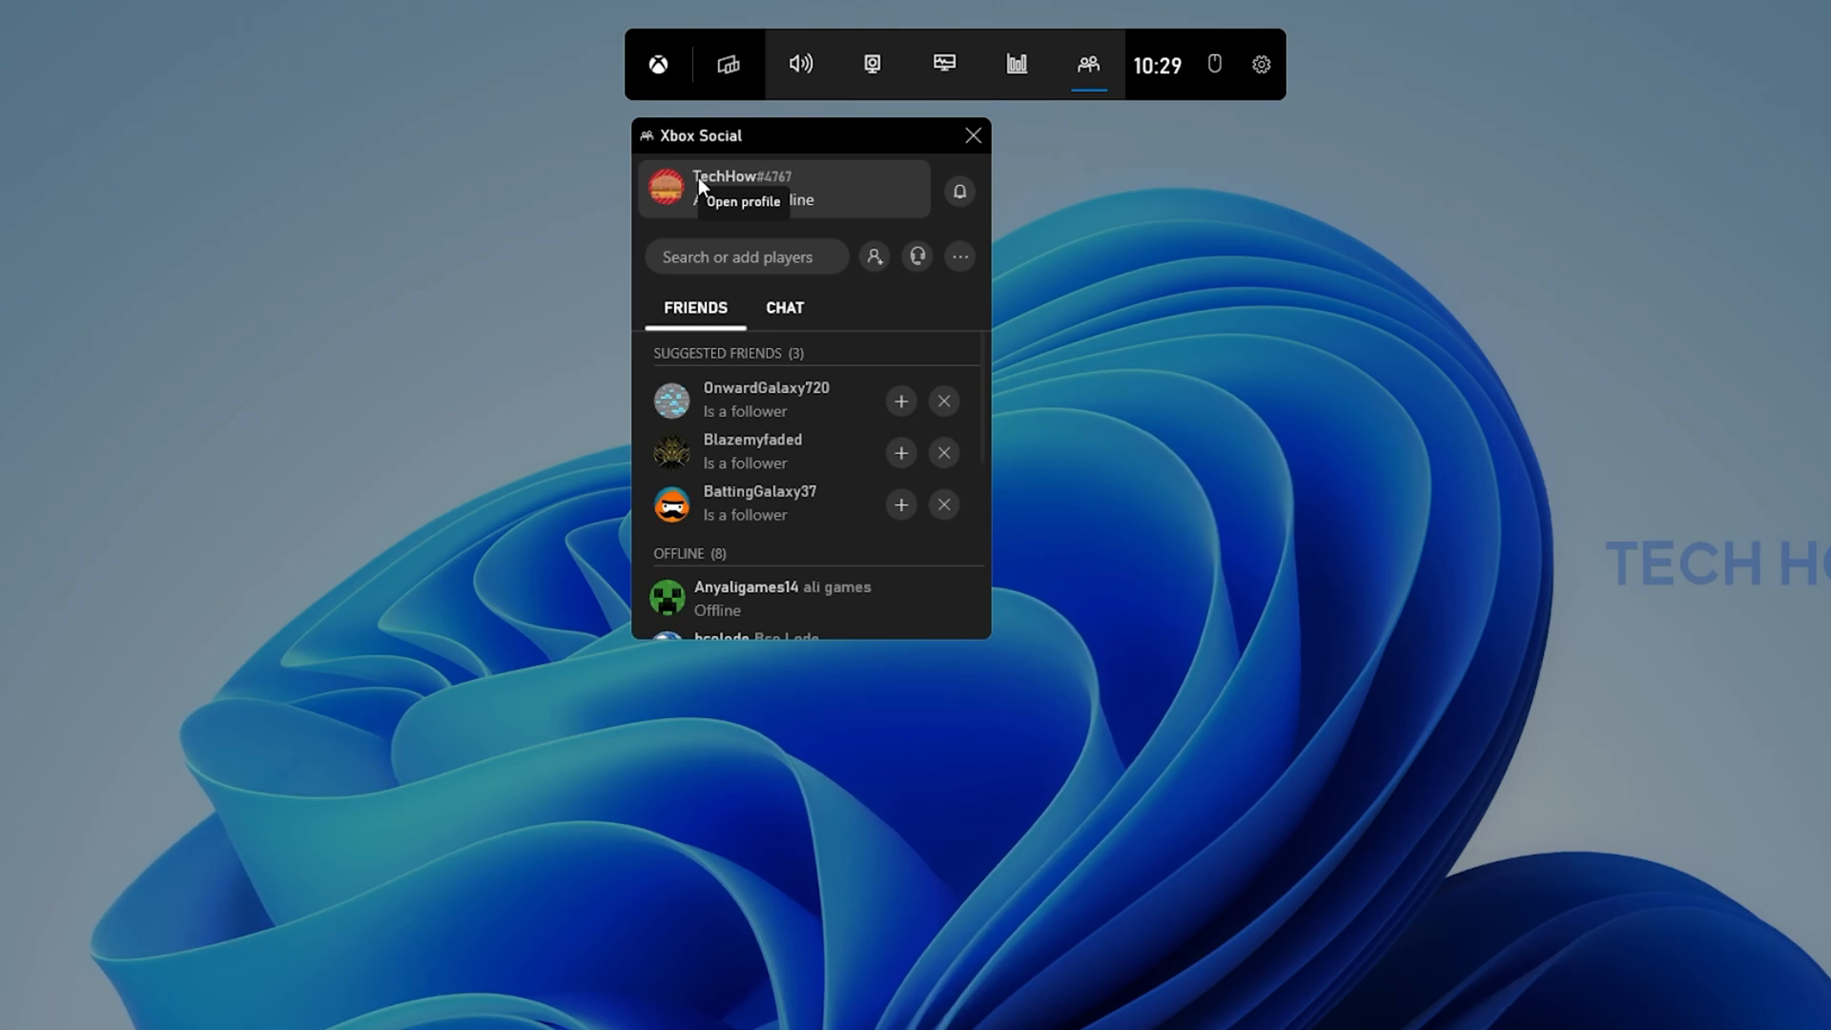
{"action": "mouse_move", "coordinate": [864, 308]}
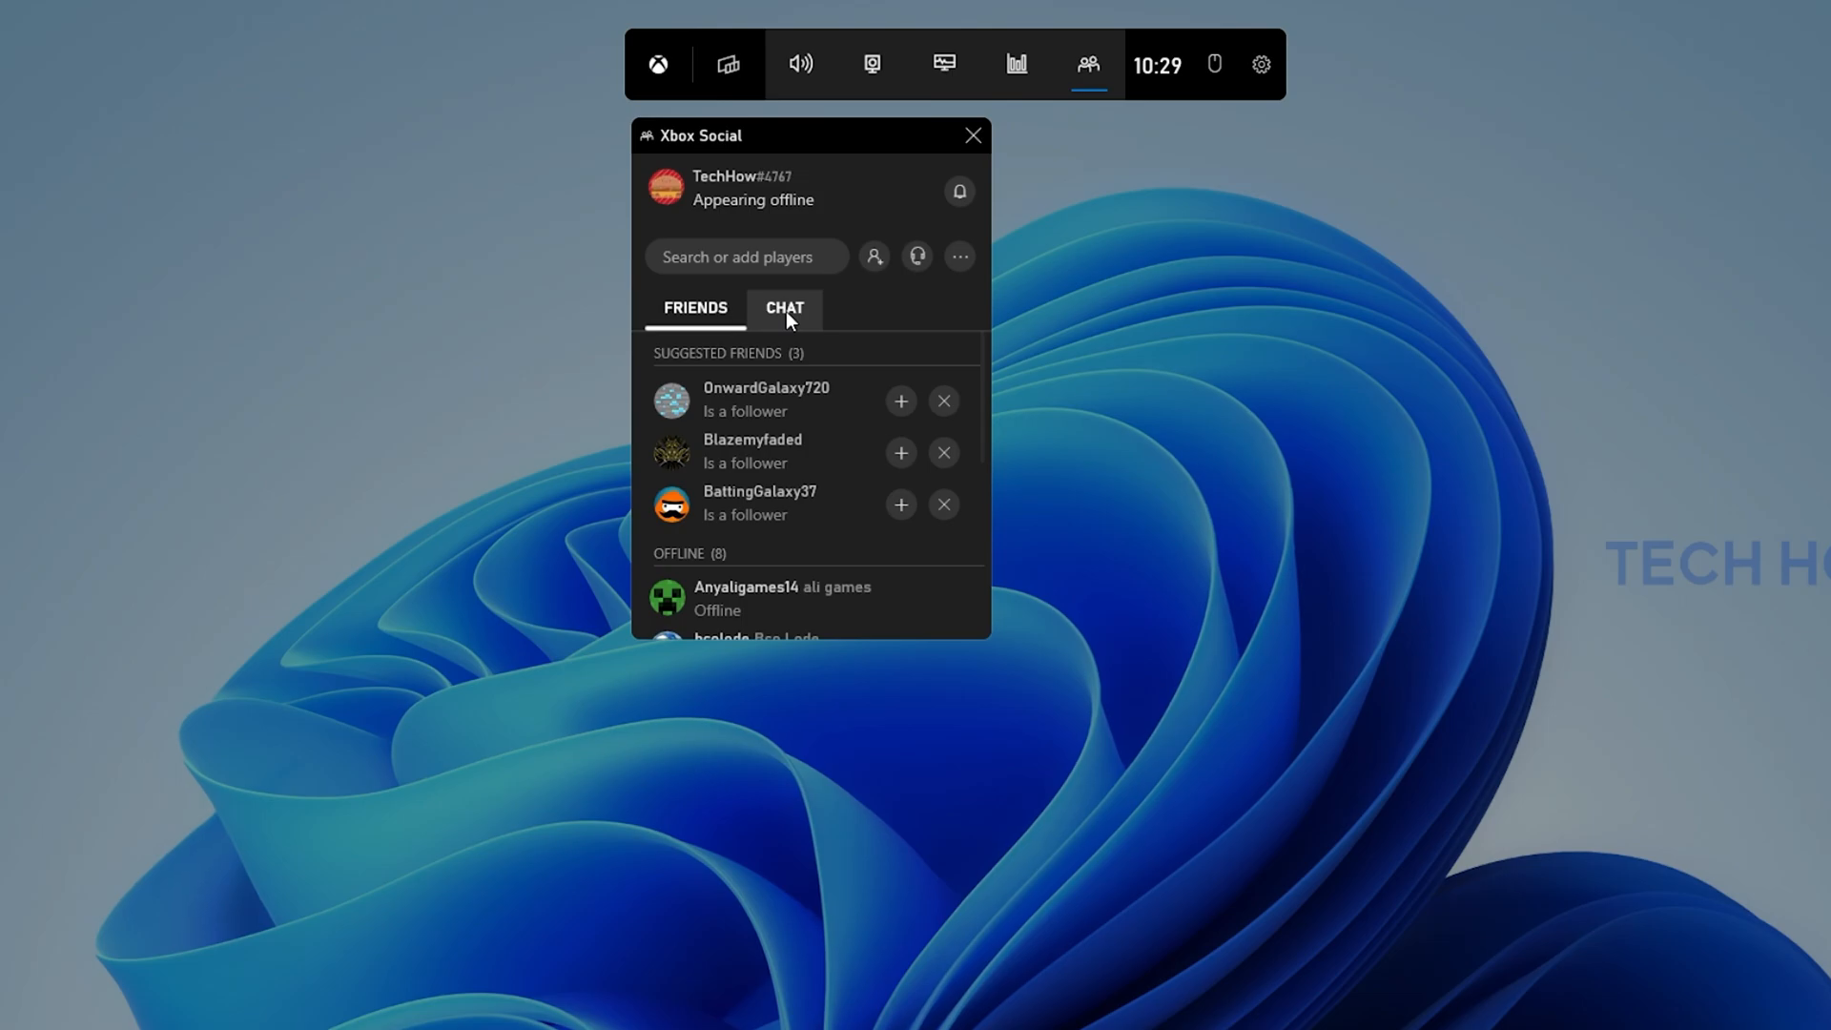
{"action": "mouse_move", "coordinate": [868, 301]}
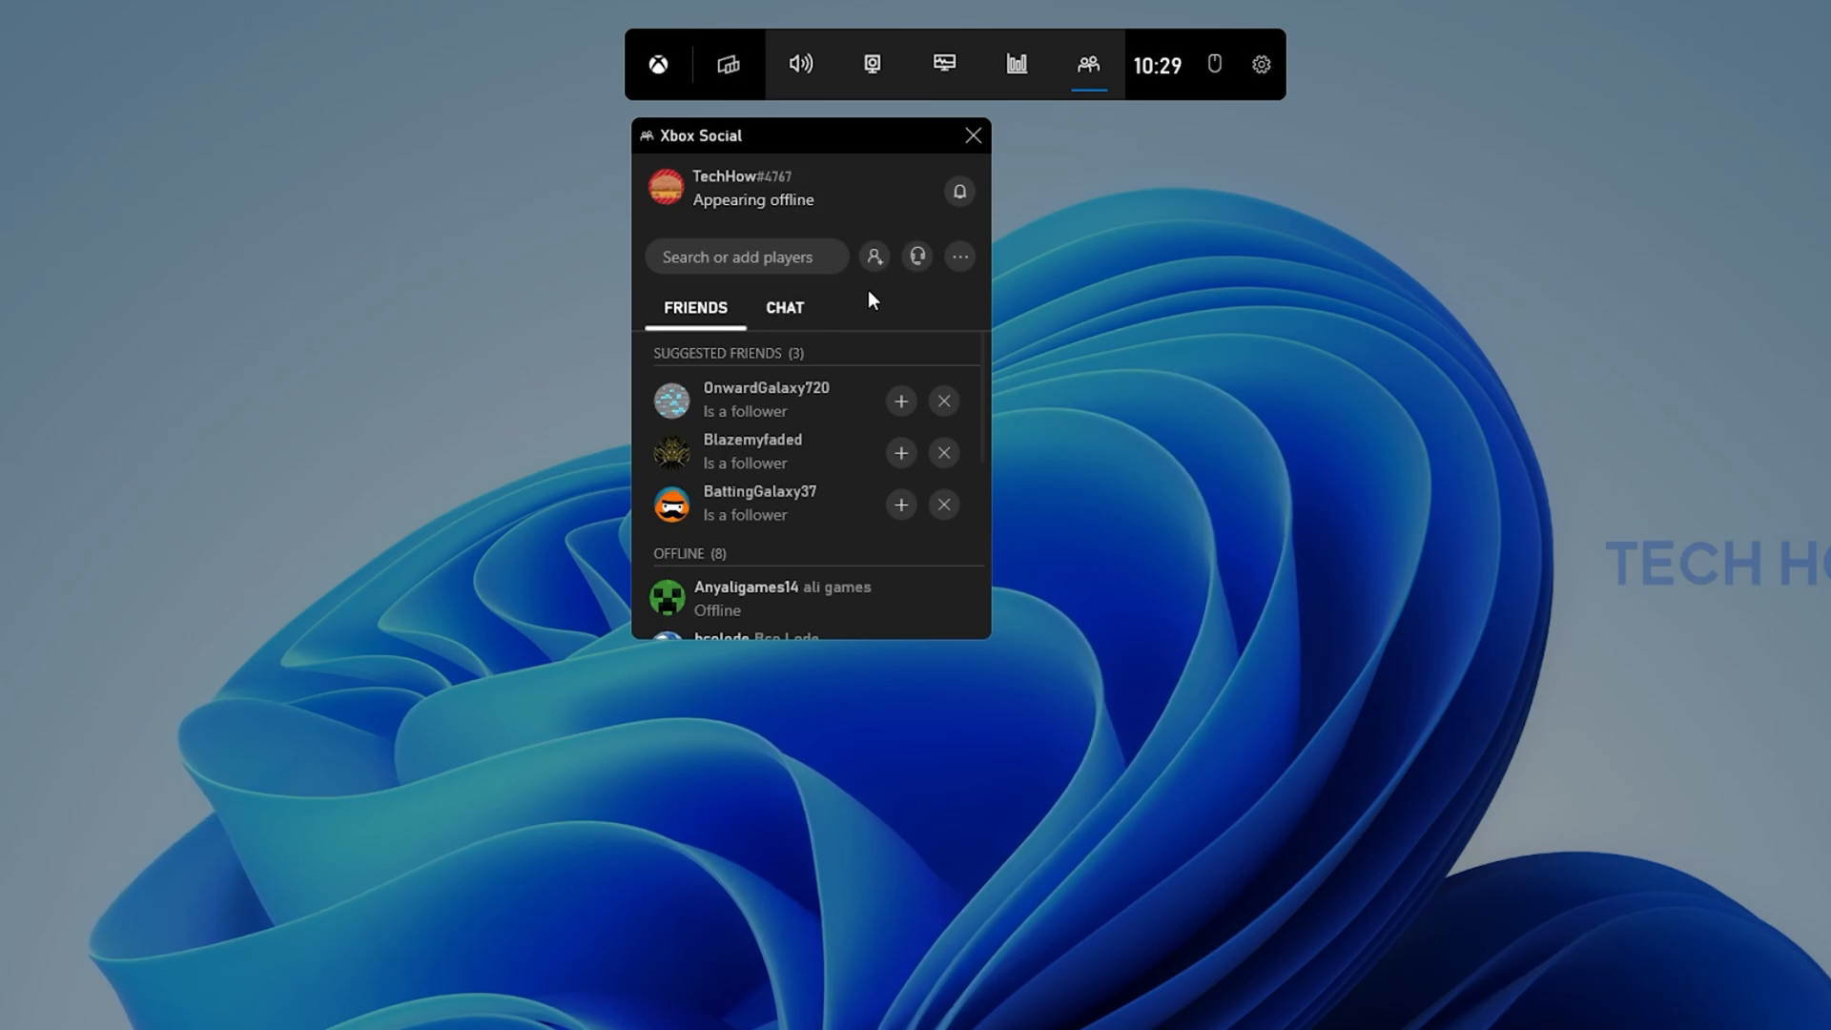
From your profile card set status to Appear Online, then back to Appear Offline.
{"action": "left_click", "coordinate": [744, 190]}
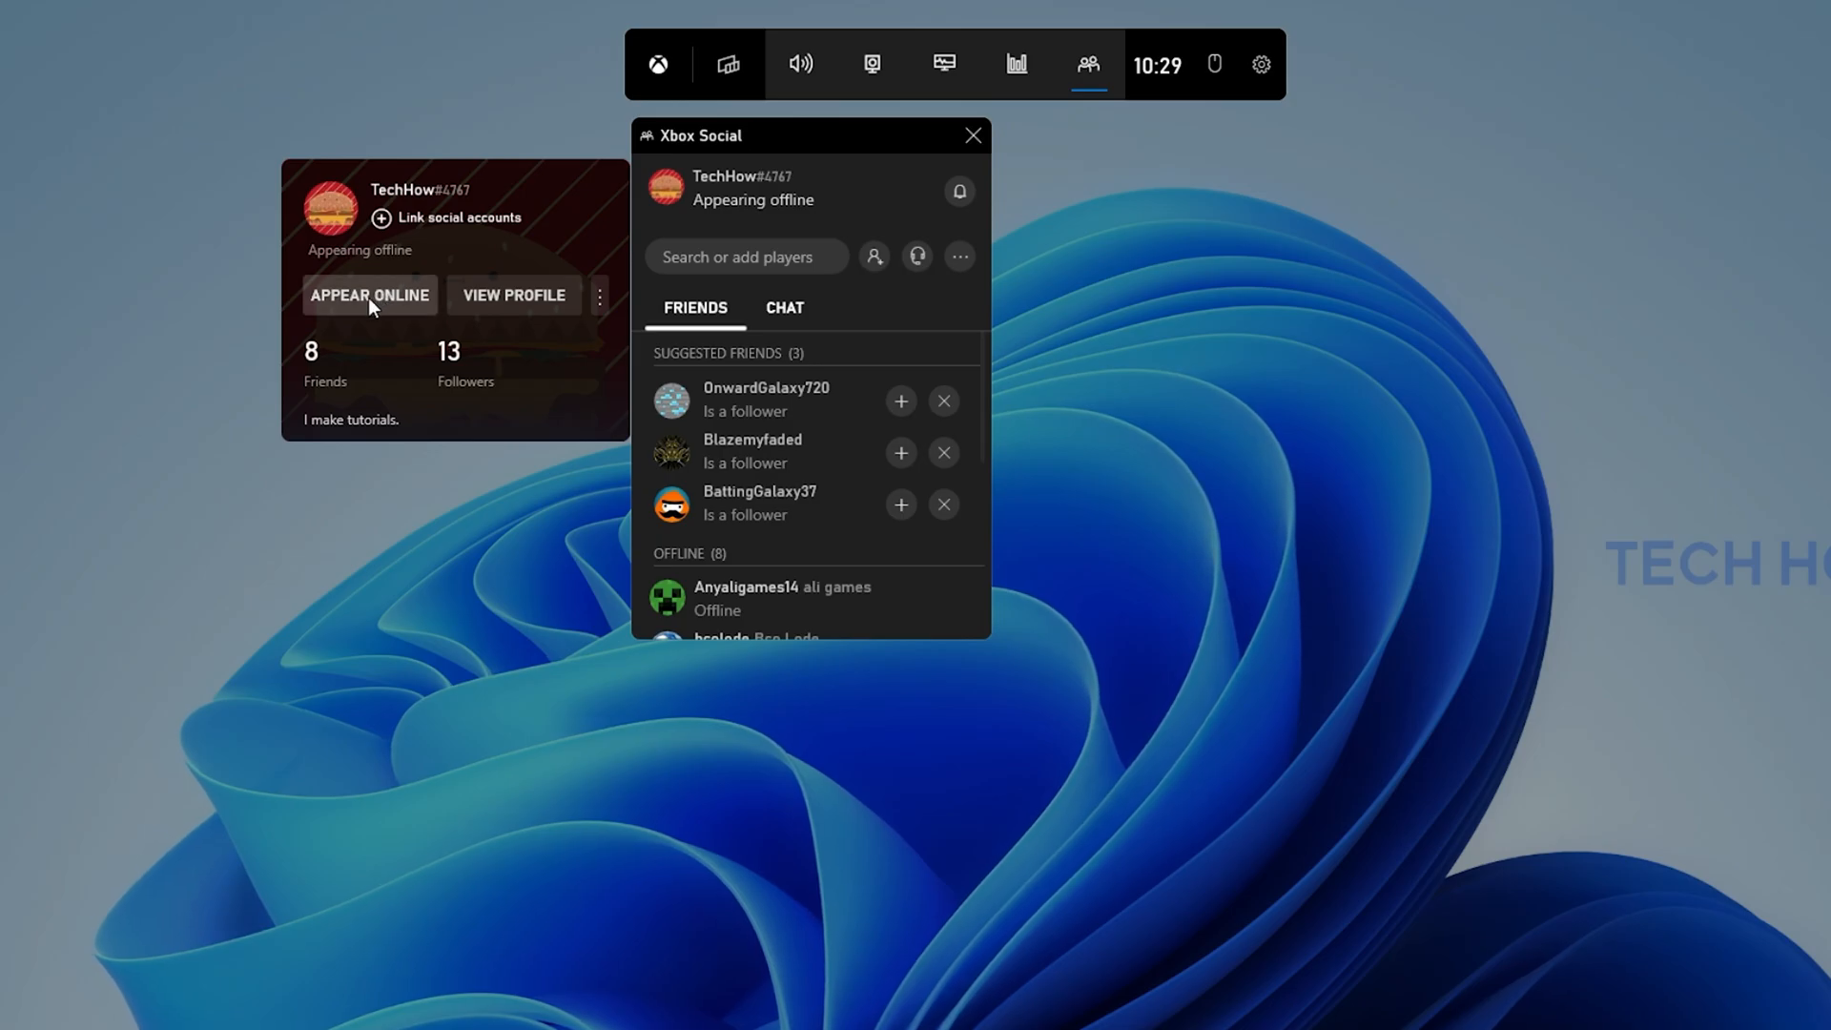
{"action": "mouse_move", "coordinate": [384, 306]}
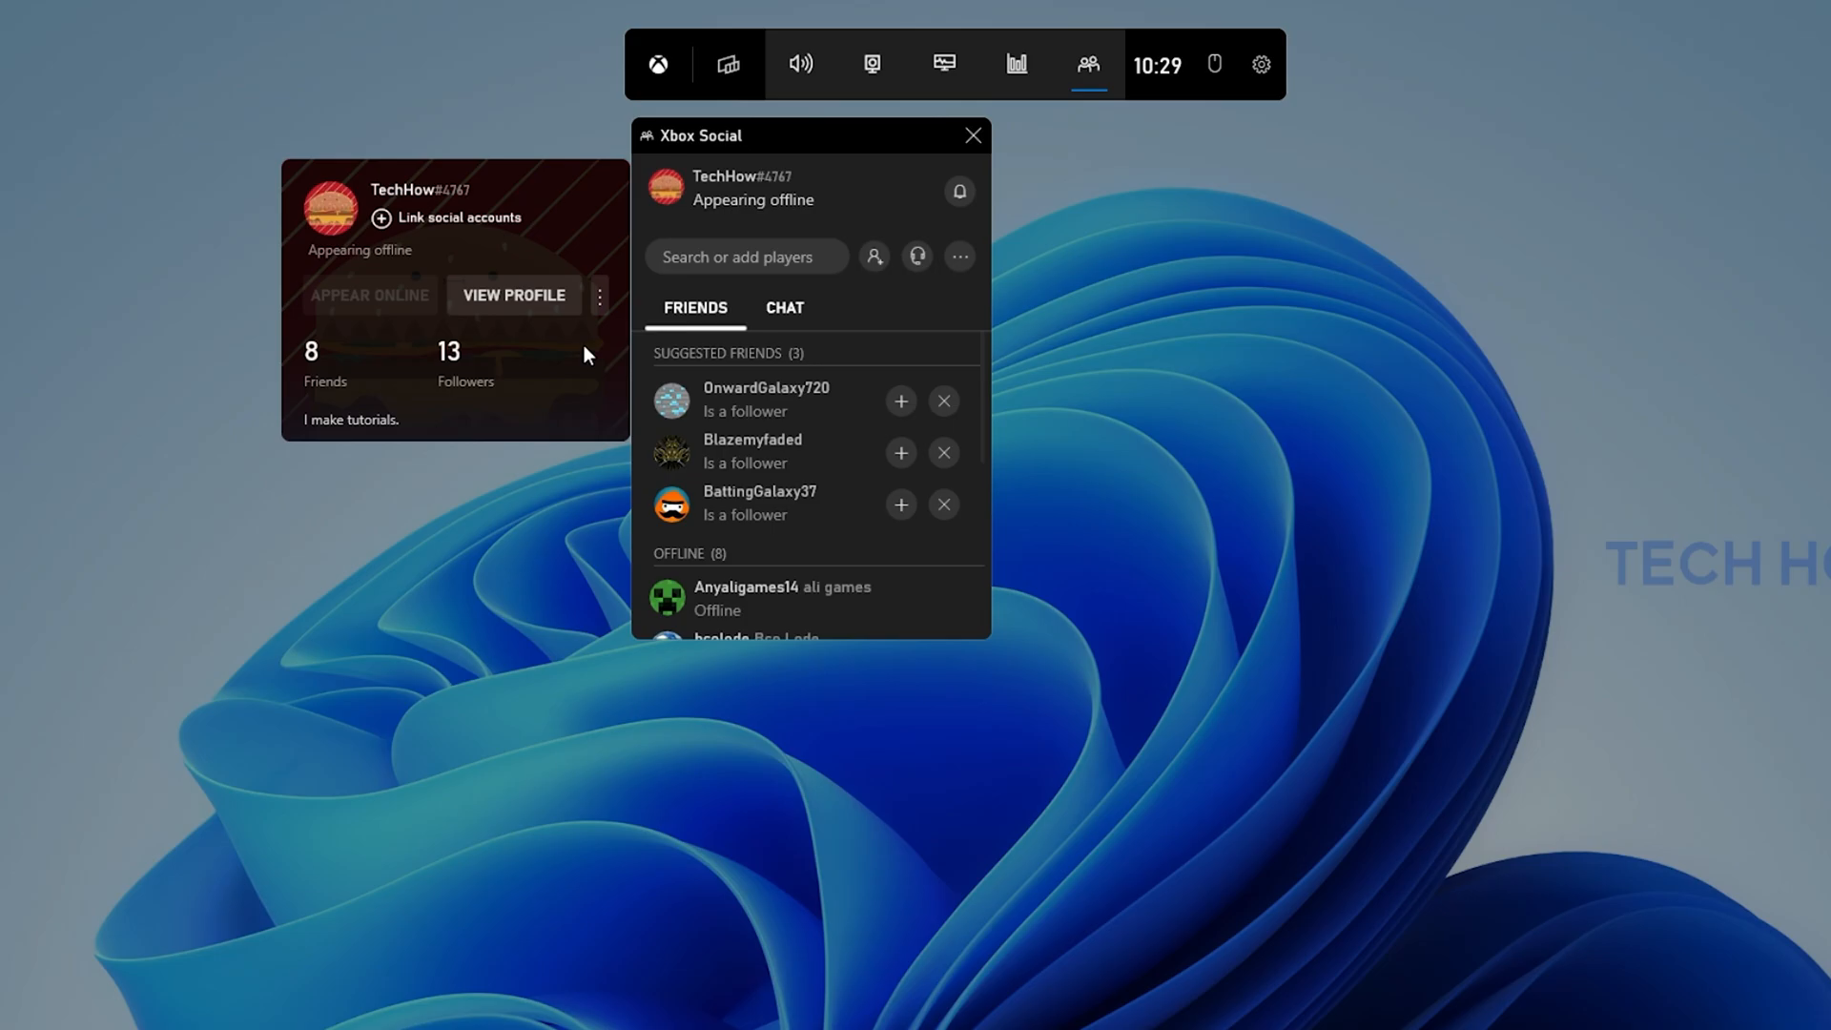
{"action": "left_click", "coordinate": [369, 295]}
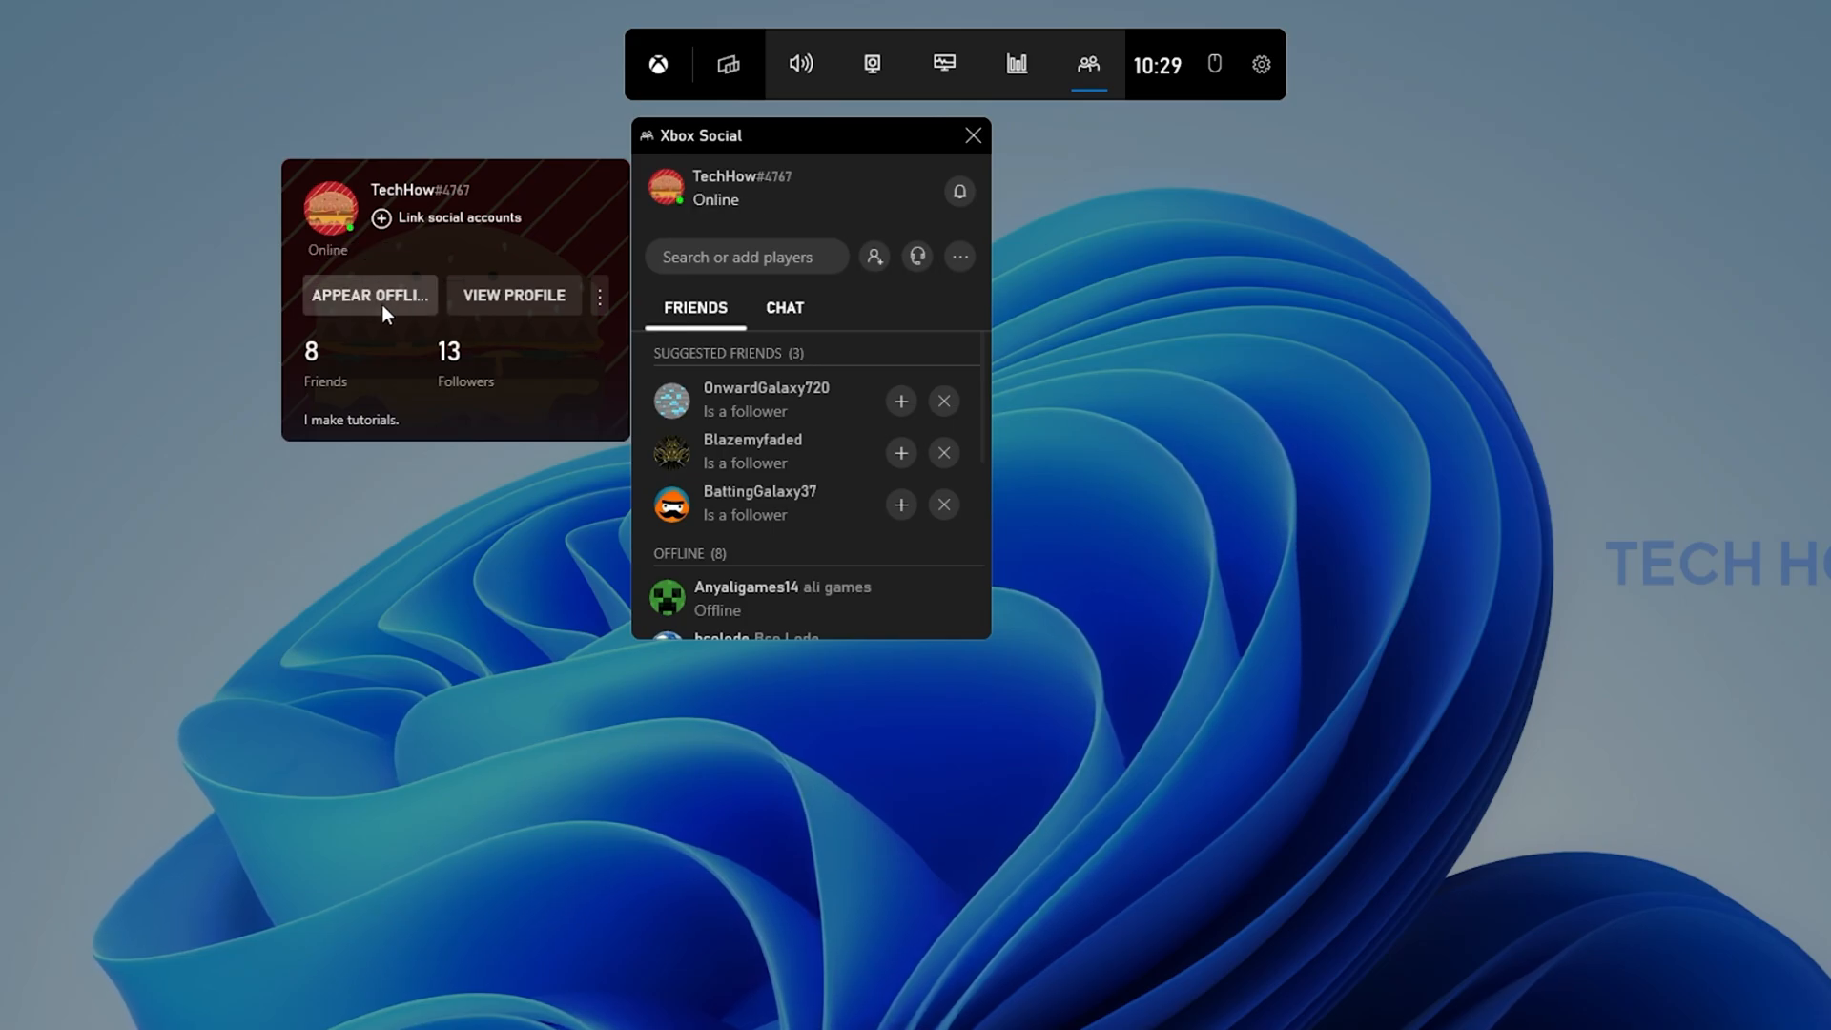
{"action": "left_click", "coordinate": [369, 295]}
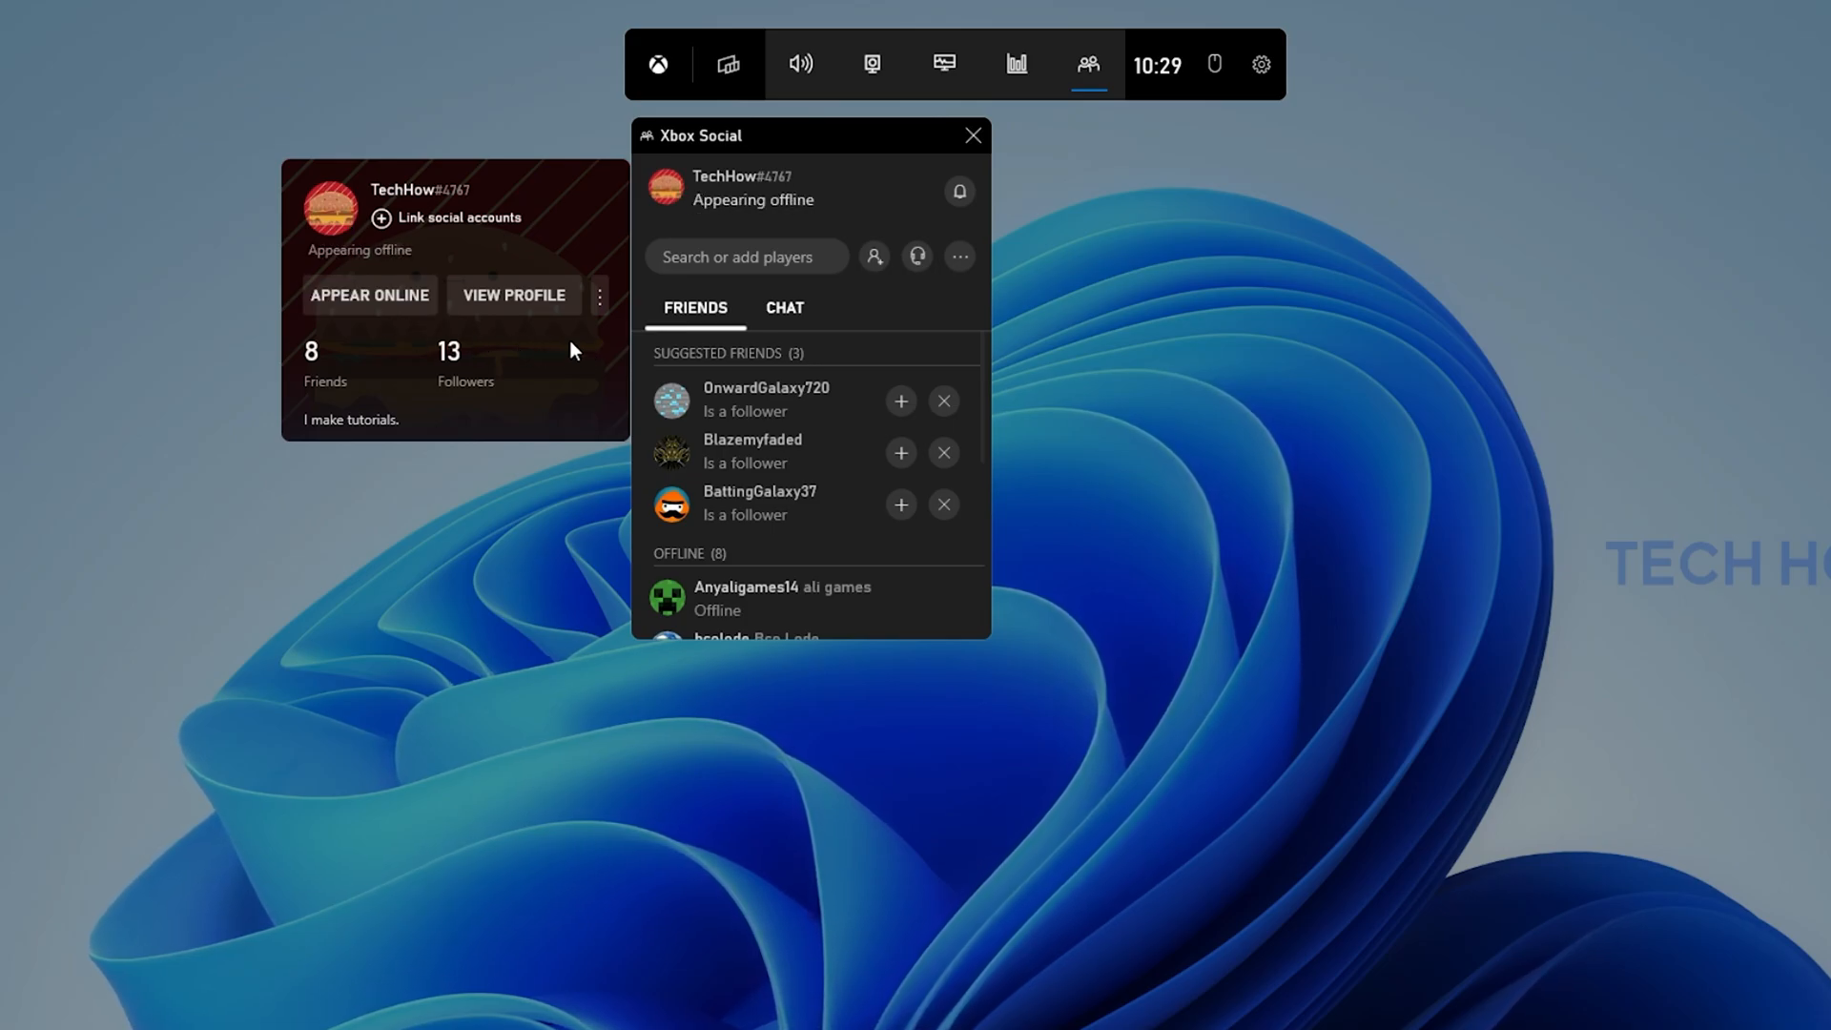
{"action": "mouse_move", "coordinate": [369, 294]}
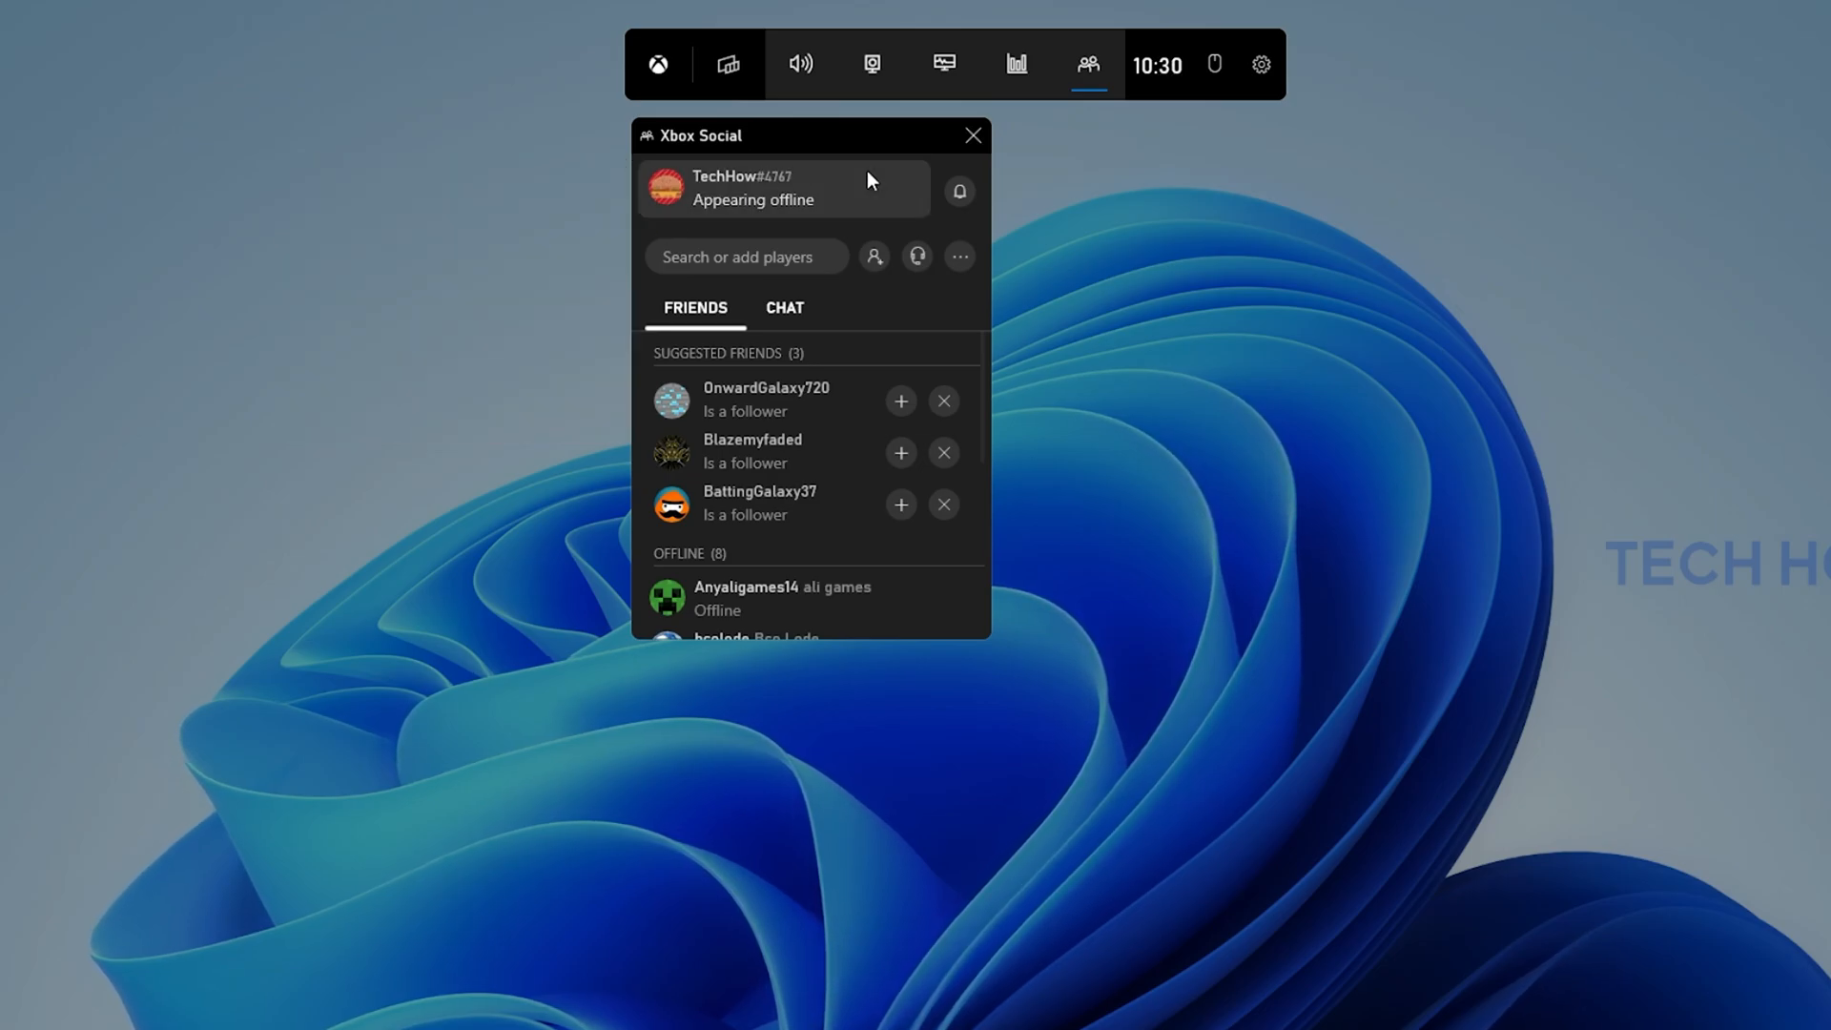
{"action": "left_click", "coordinate": [972, 135]}
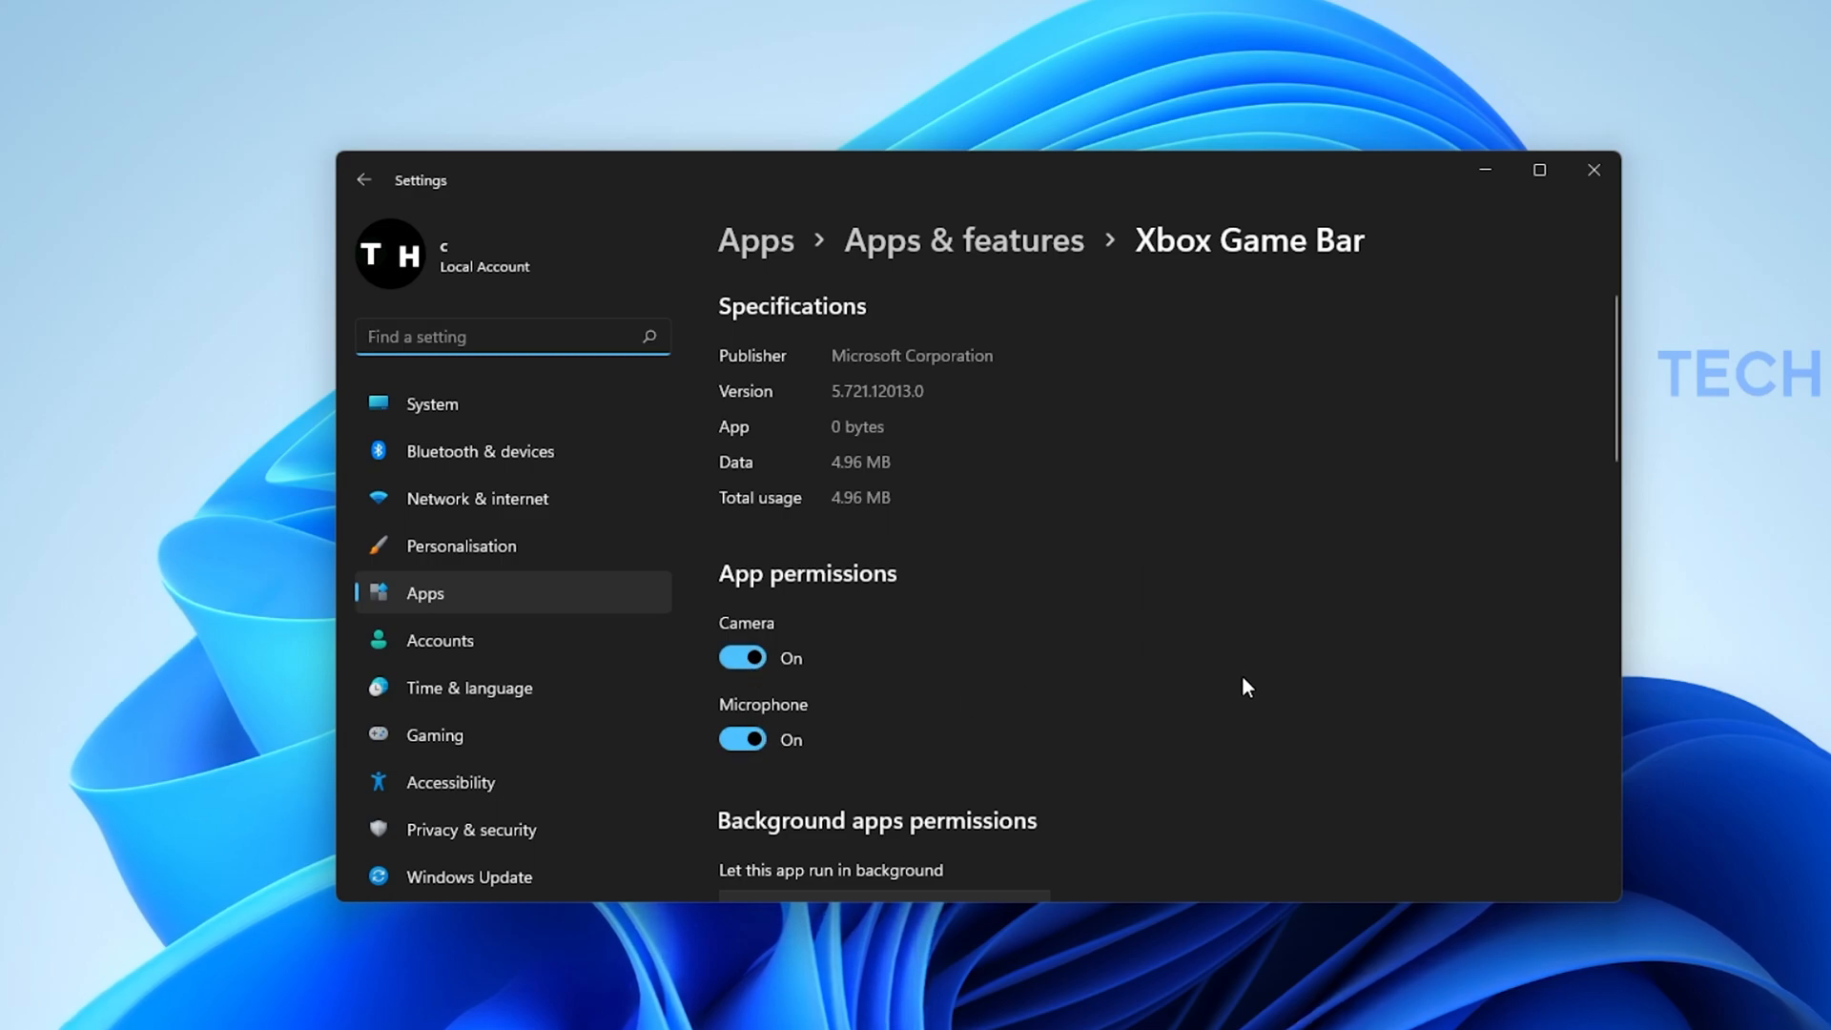
Scroll the Xbox Game Bar app page to review background permission and battery usage options.
{"action": "scroll", "scroll_direction": "down", "scroll_amount": 3}
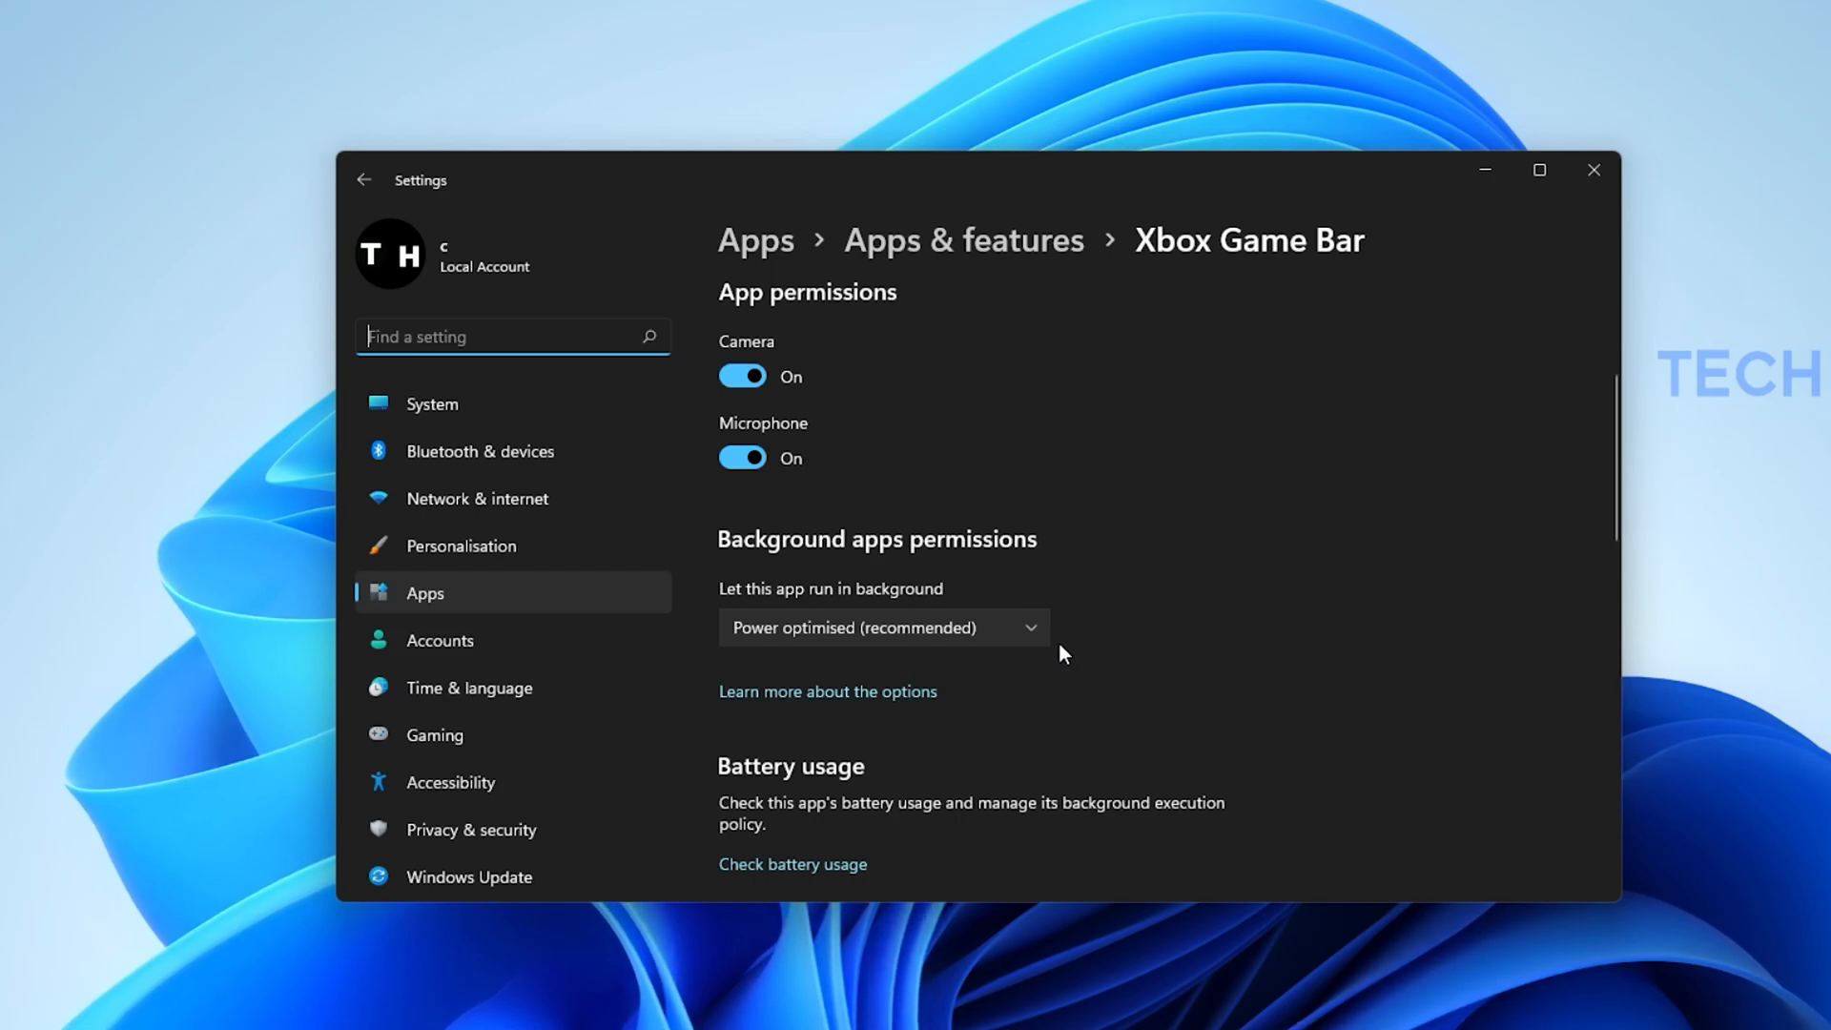
{"action": "mouse_move", "coordinate": [1045, 641]}
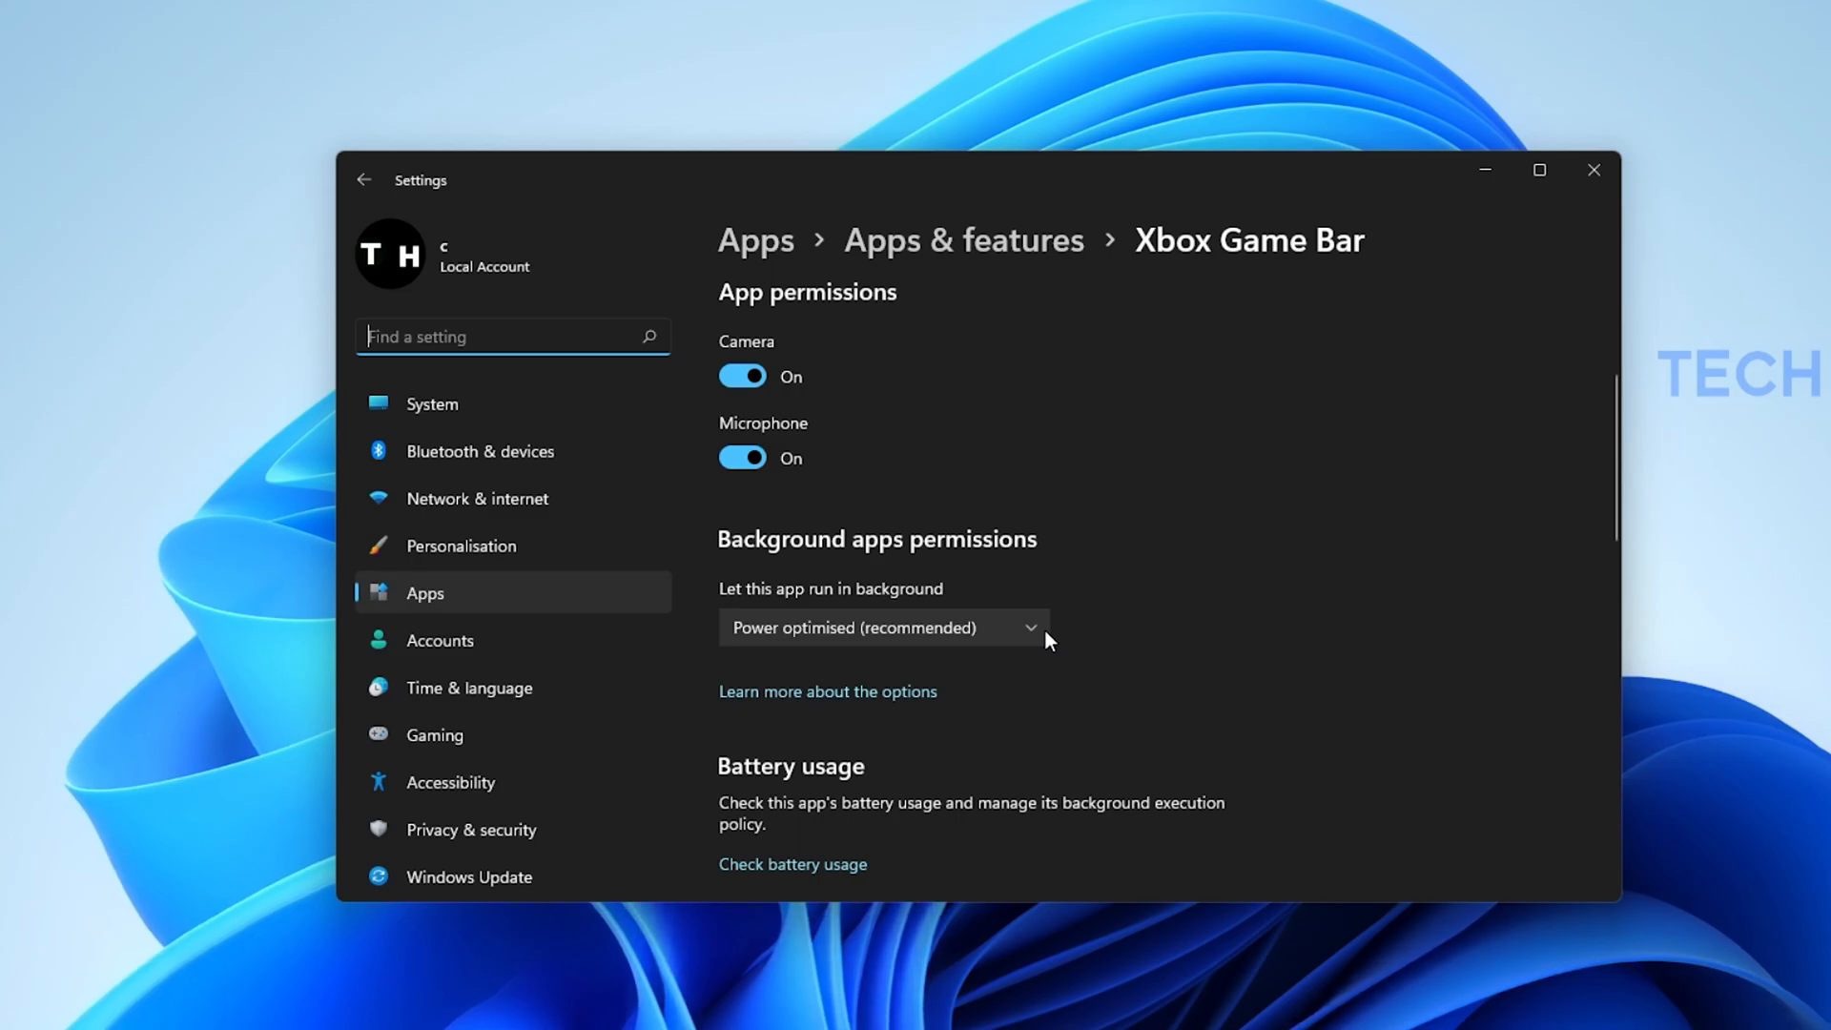
{"action": "scroll", "scroll_direction": "down", "scroll_amount": 3}
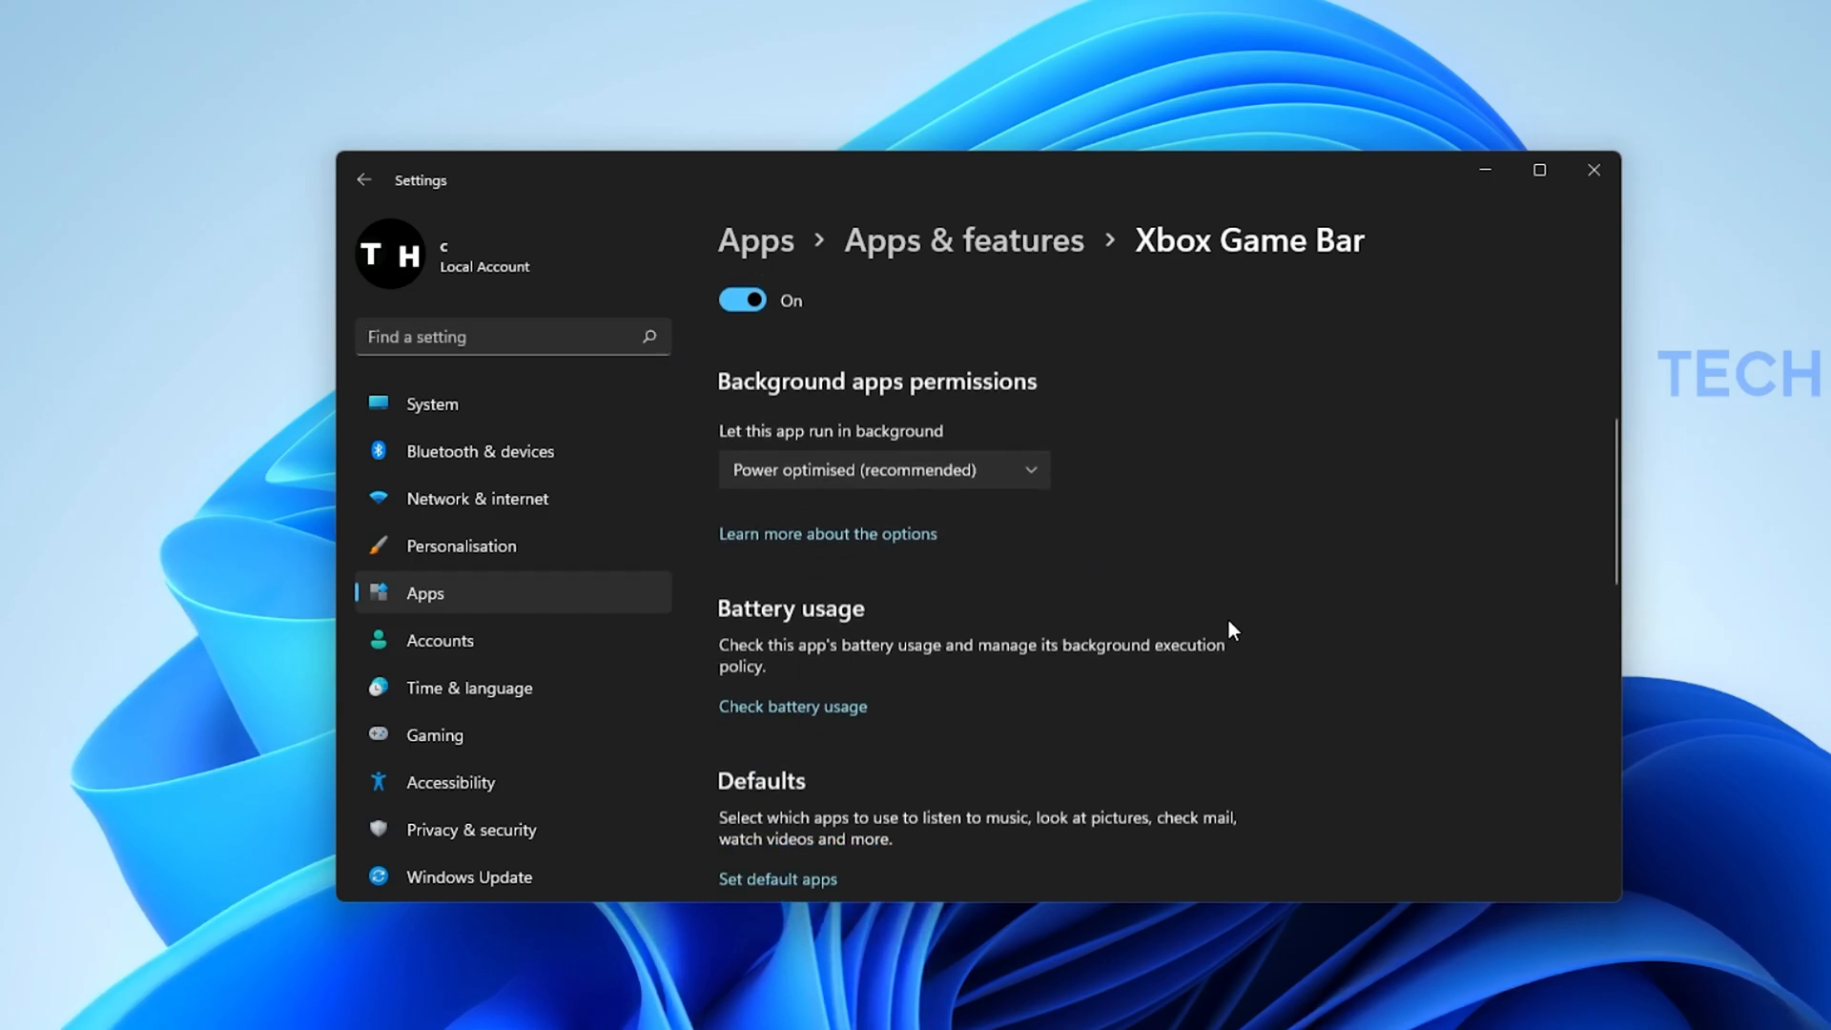